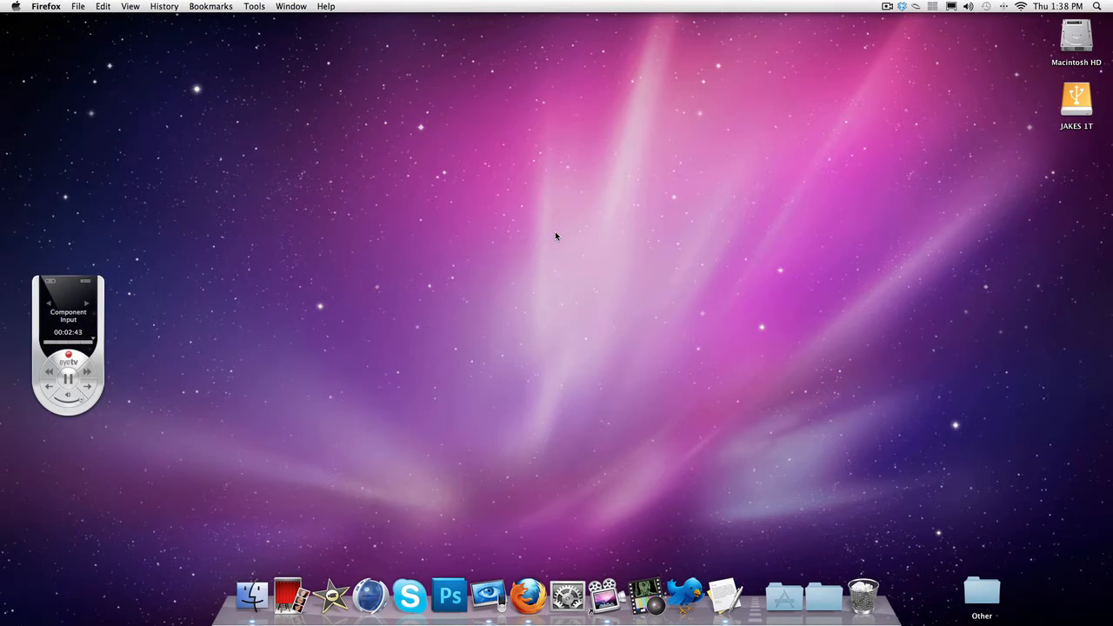
mouse_move(646, 312)
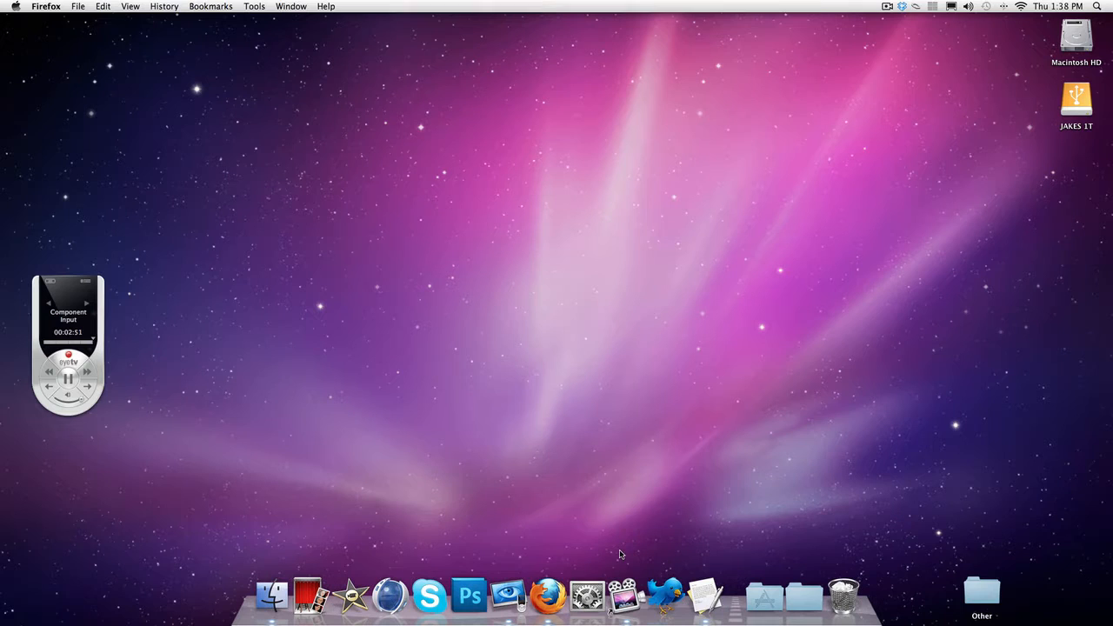
mouse_move(571, 490)
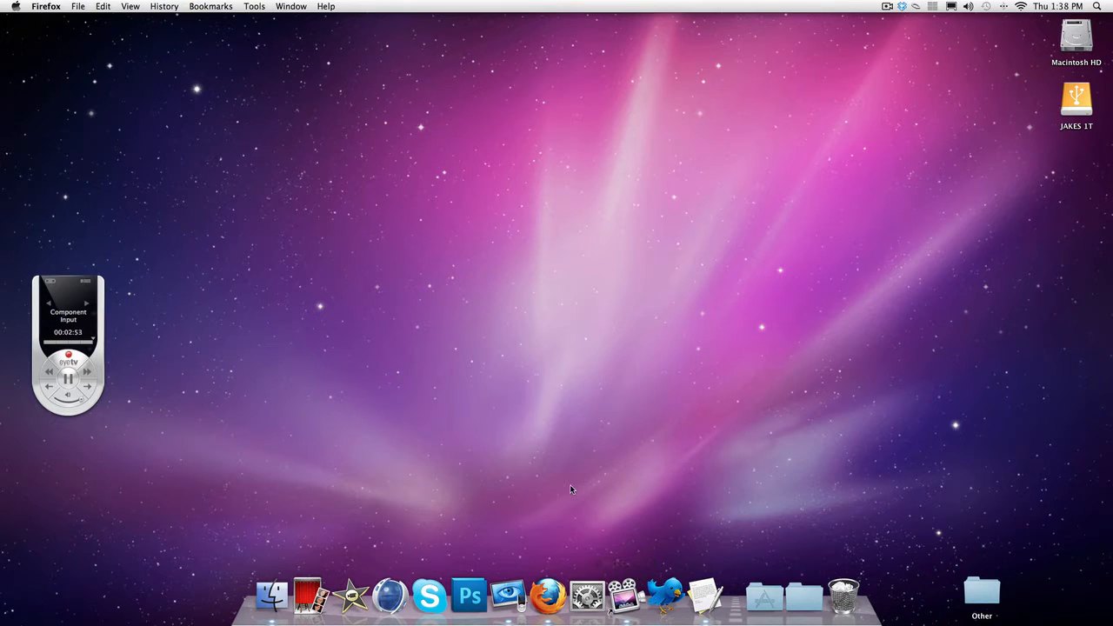
mouse_move(622, 596)
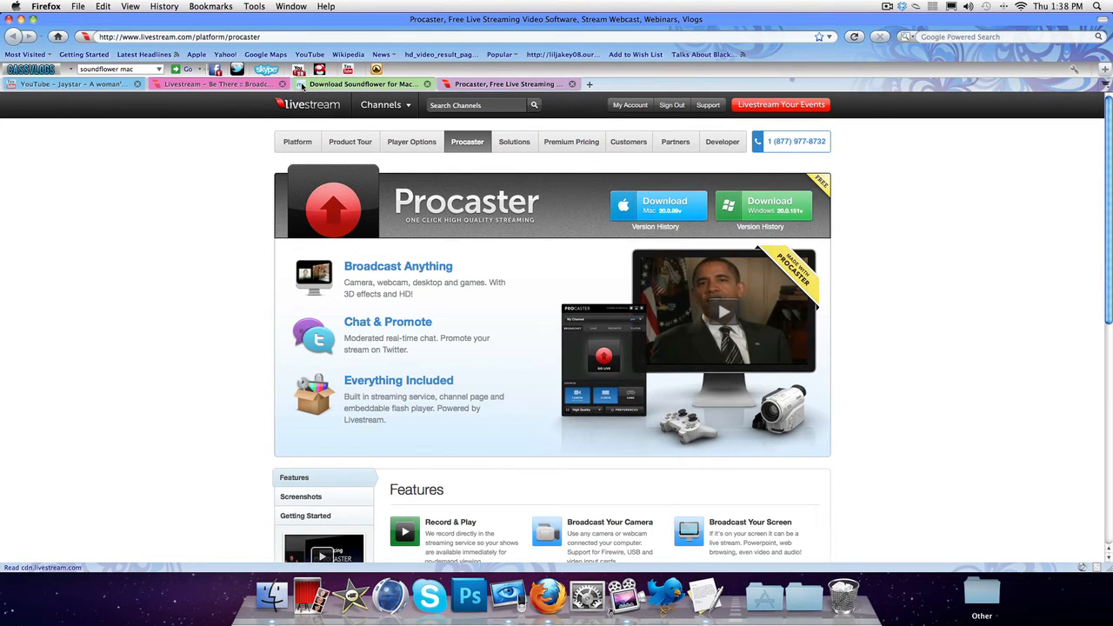
- Switch Firefox to the 'Download Soundflower for Mac' MacUpdate tab
left_click(361, 84)
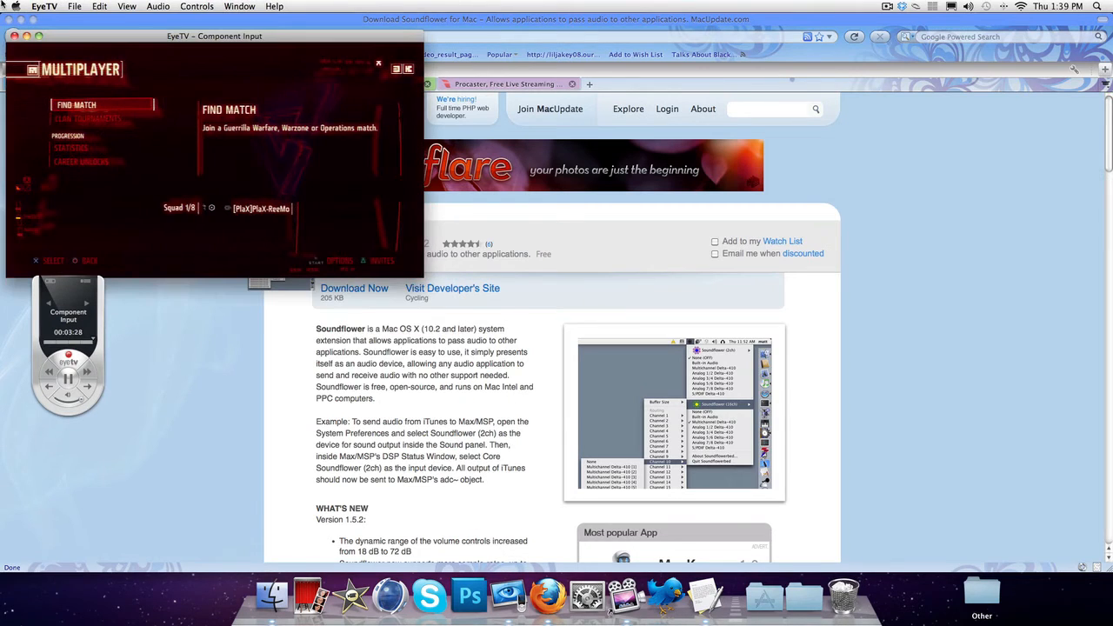
- Route EyeTV audio output to Soundflower (2ch) and close the Component Input window
left_click(157, 6)
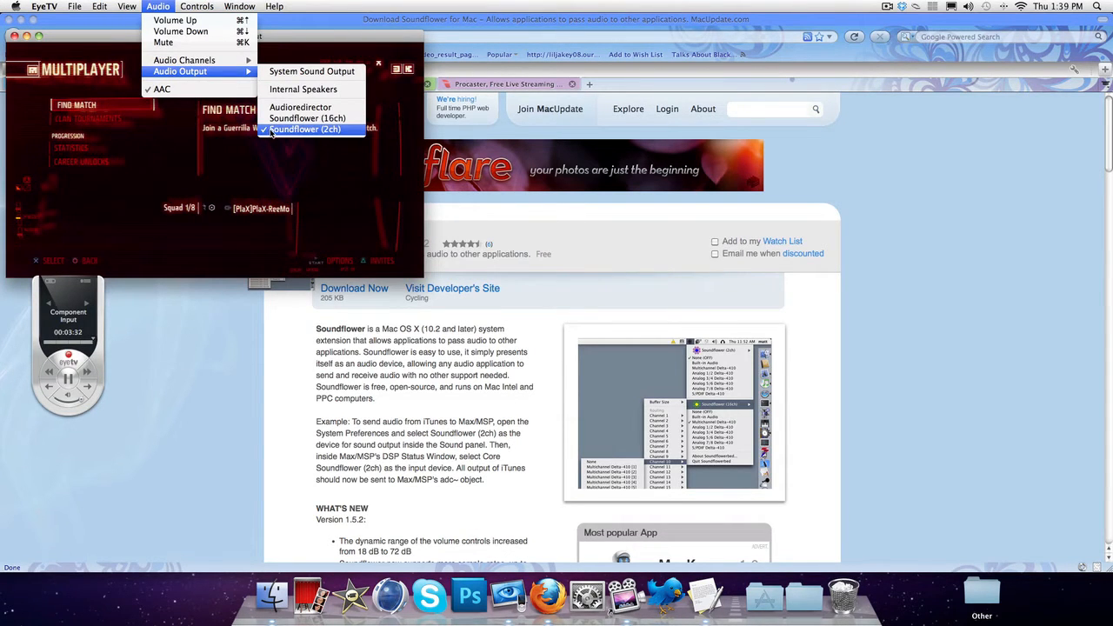
left_click(45, 6)
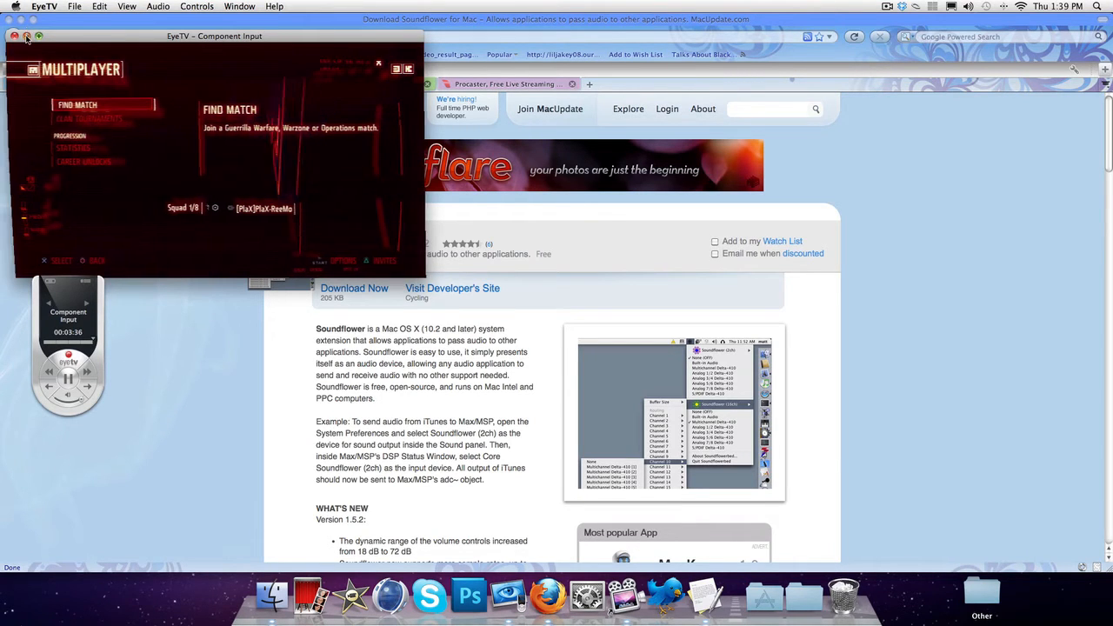
left_click(15, 35)
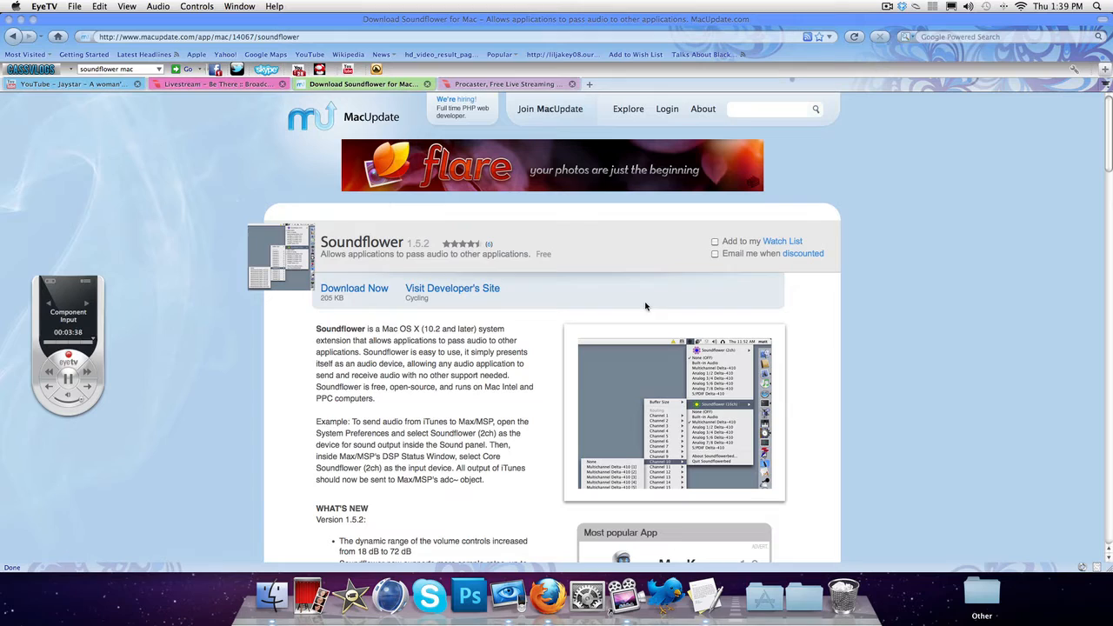
mouse_move(517, 300)
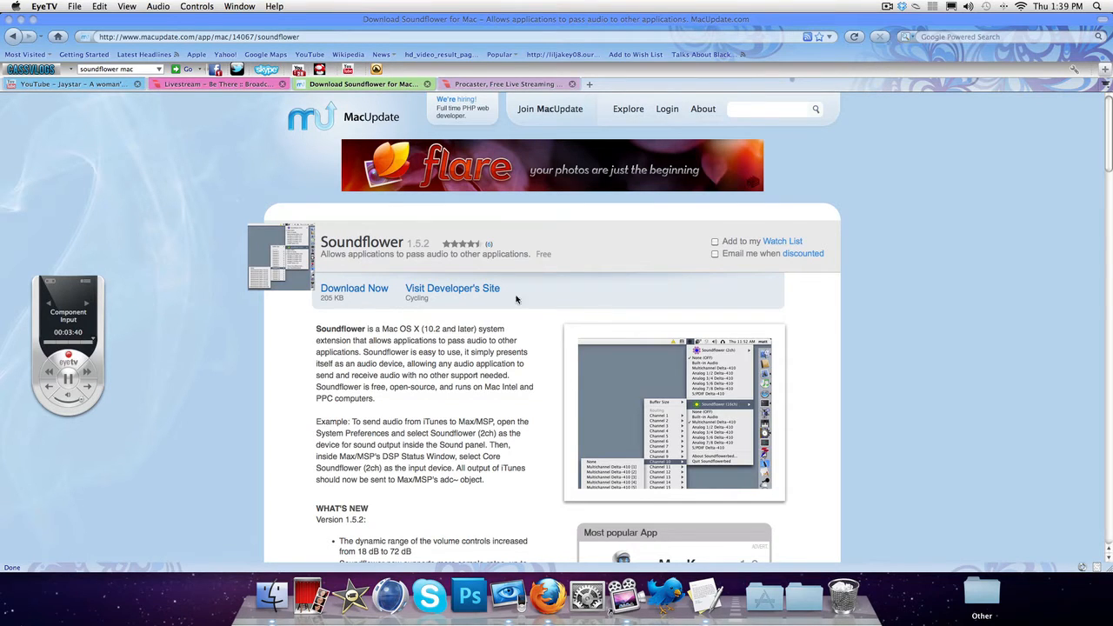
mouse_move(298, 287)
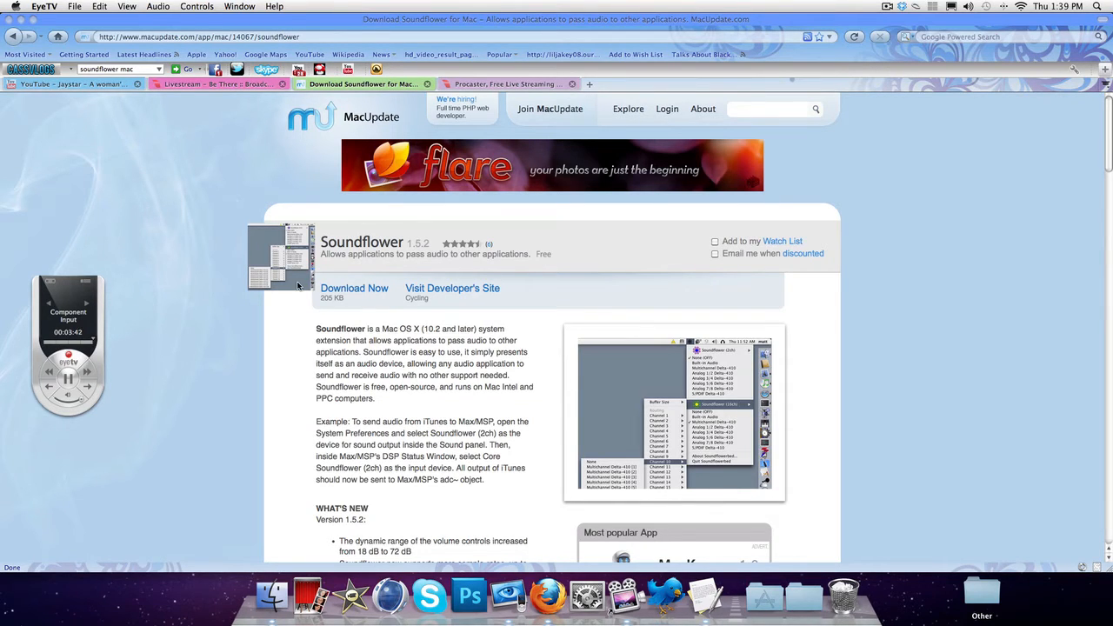
mouse_move(391, 269)
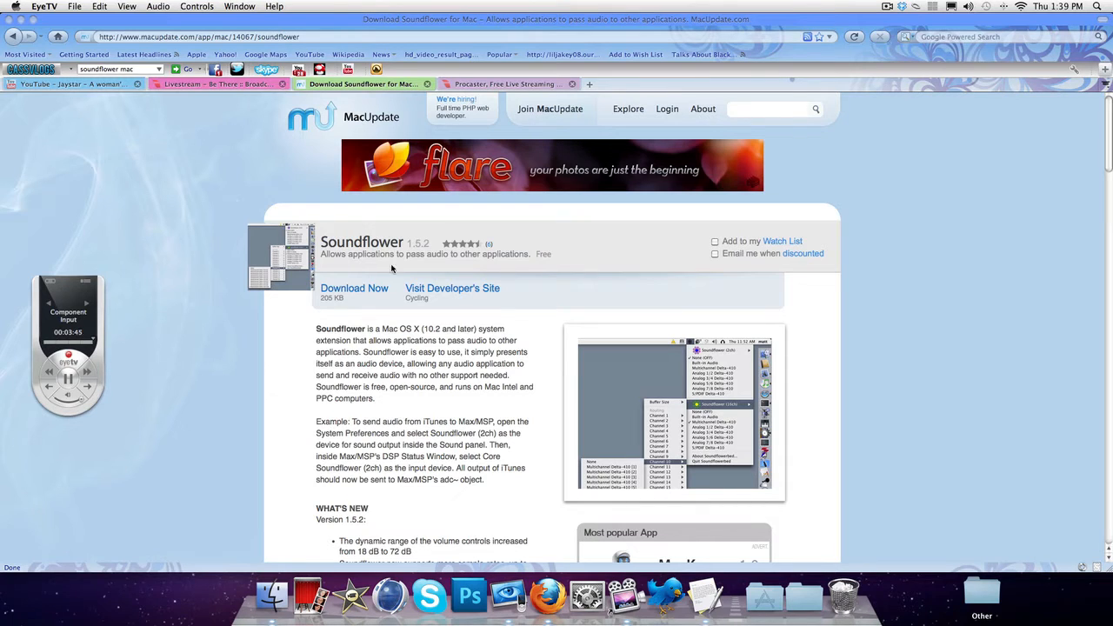
- Return to the Livestream tab and open LivestreamProcaster(2).pkg from Firefox's Downloads
left_click(197, 6)
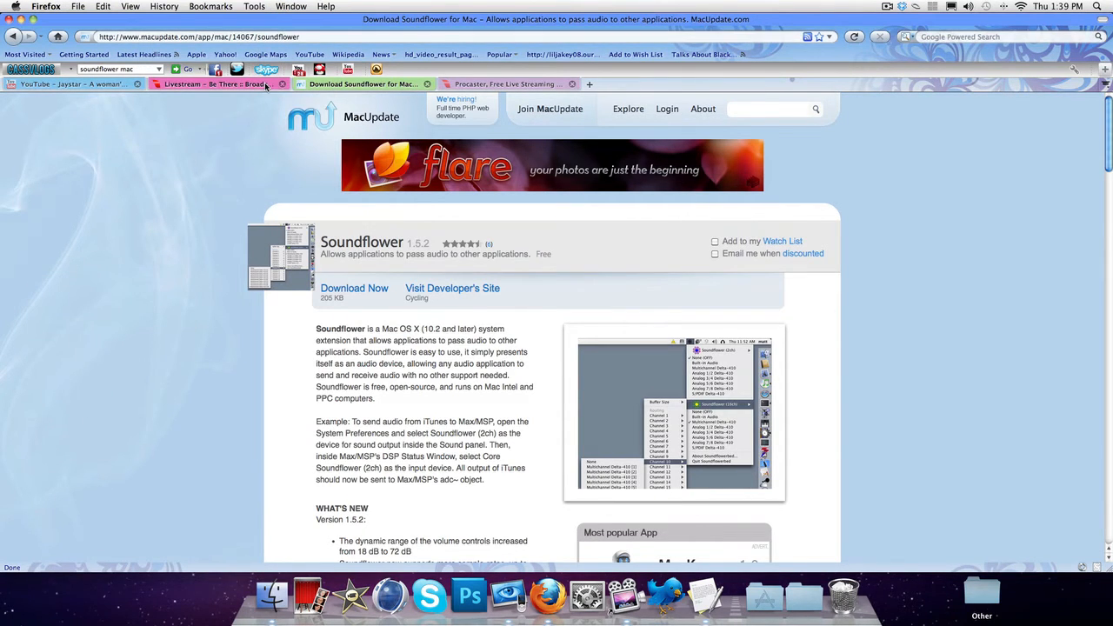
left_click(218, 84)
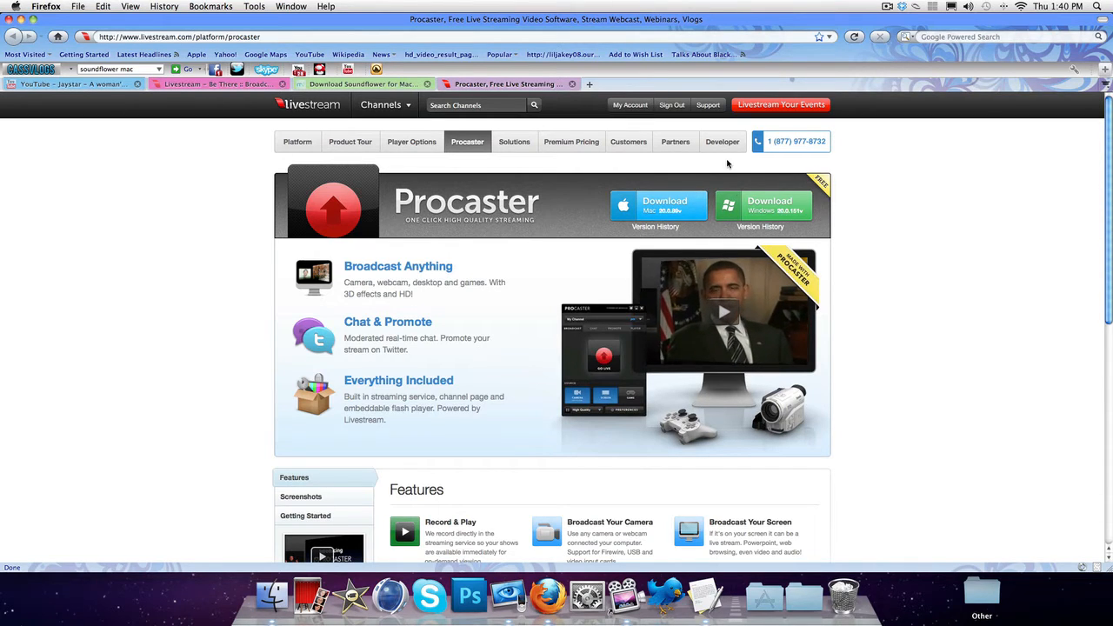
left_click(254, 6)
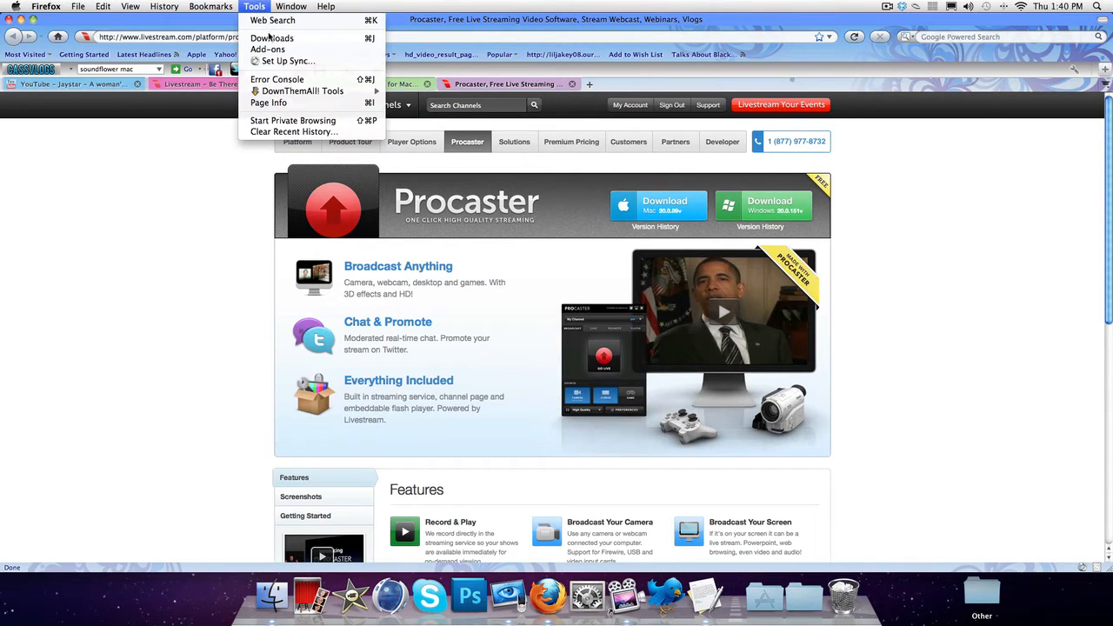
left_click(273, 38)
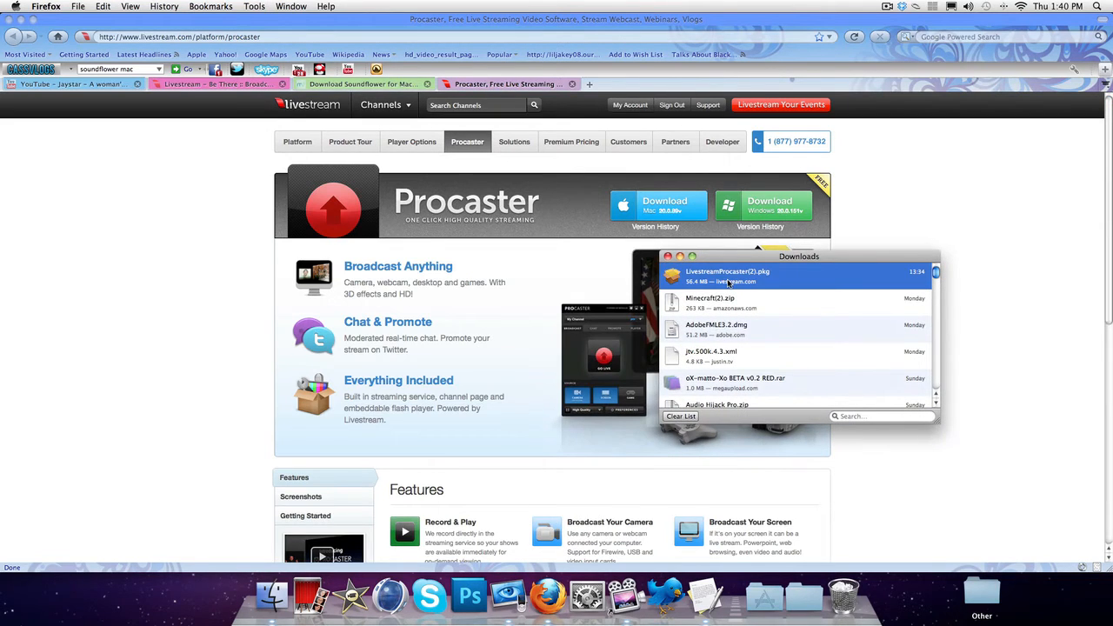
double_click(726, 276)
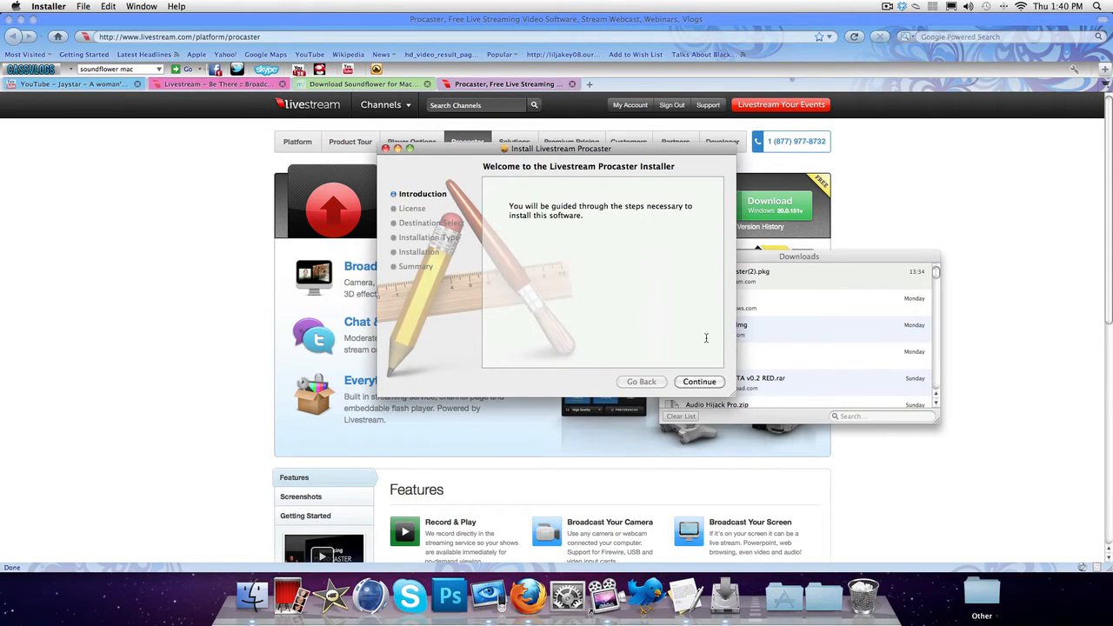
- Agree to the Procaster license and authorise the standard install with the administrator password
left_click(699, 382)
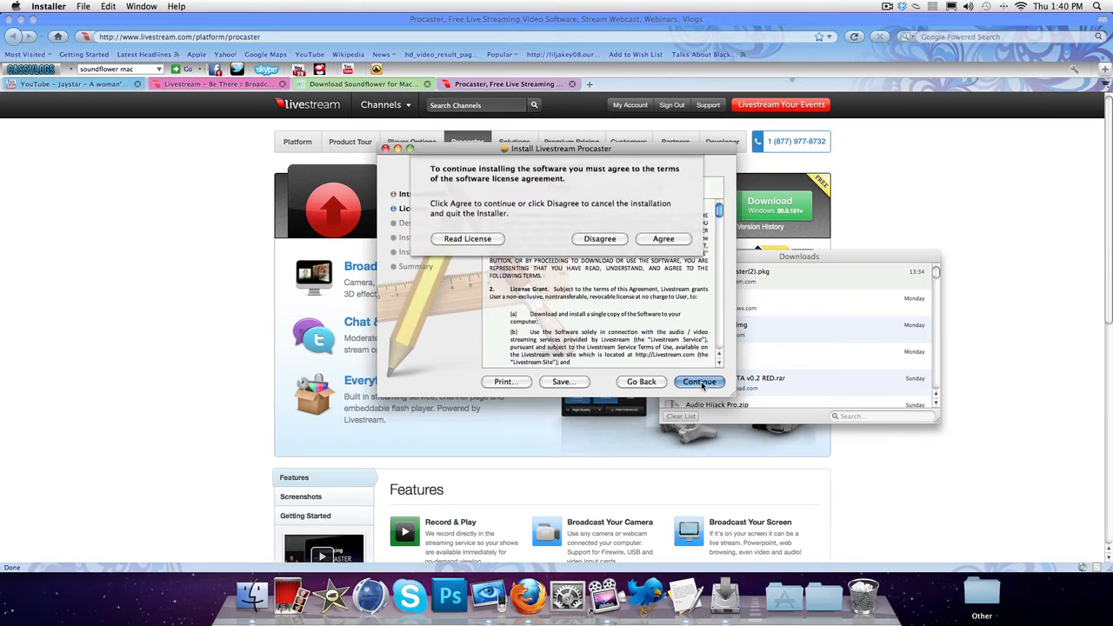
left_click(663, 238)
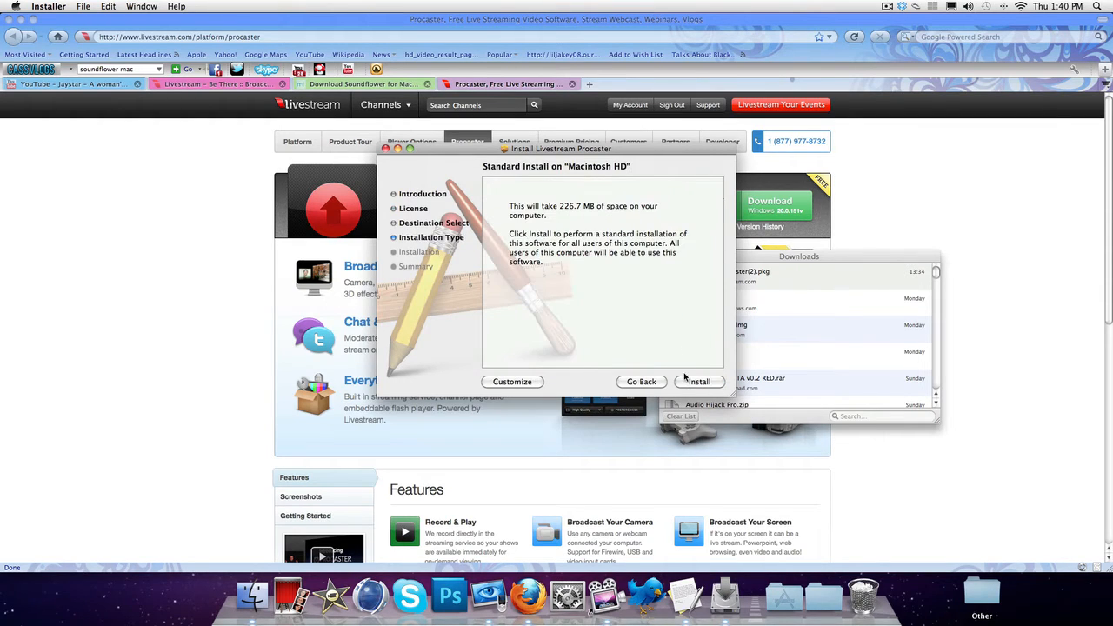
left_click(699, 381)
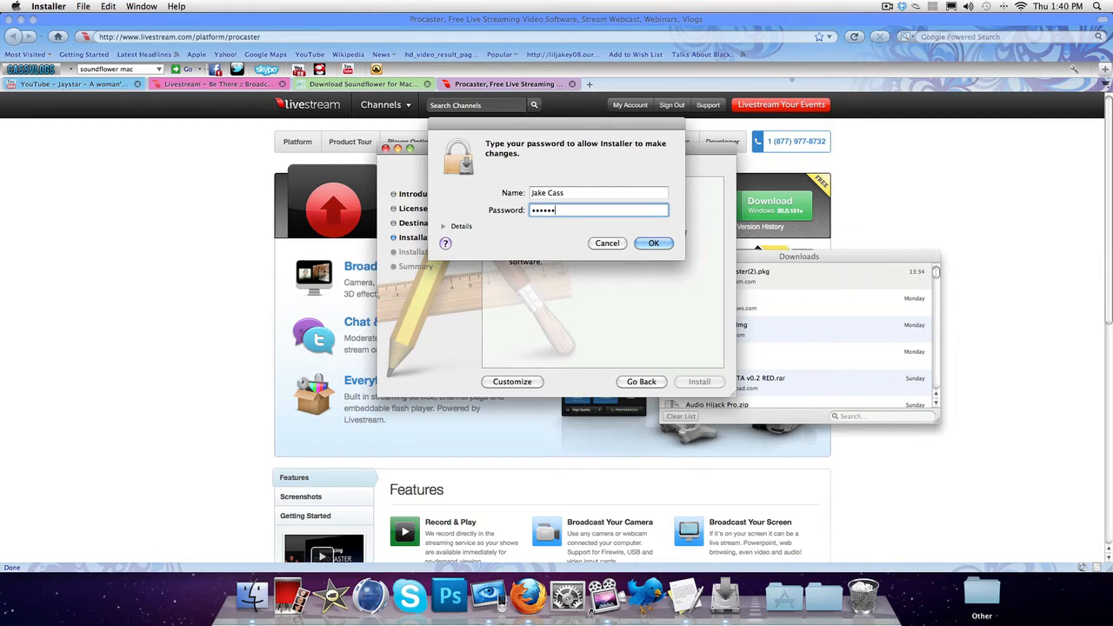
left_click(653, 243)
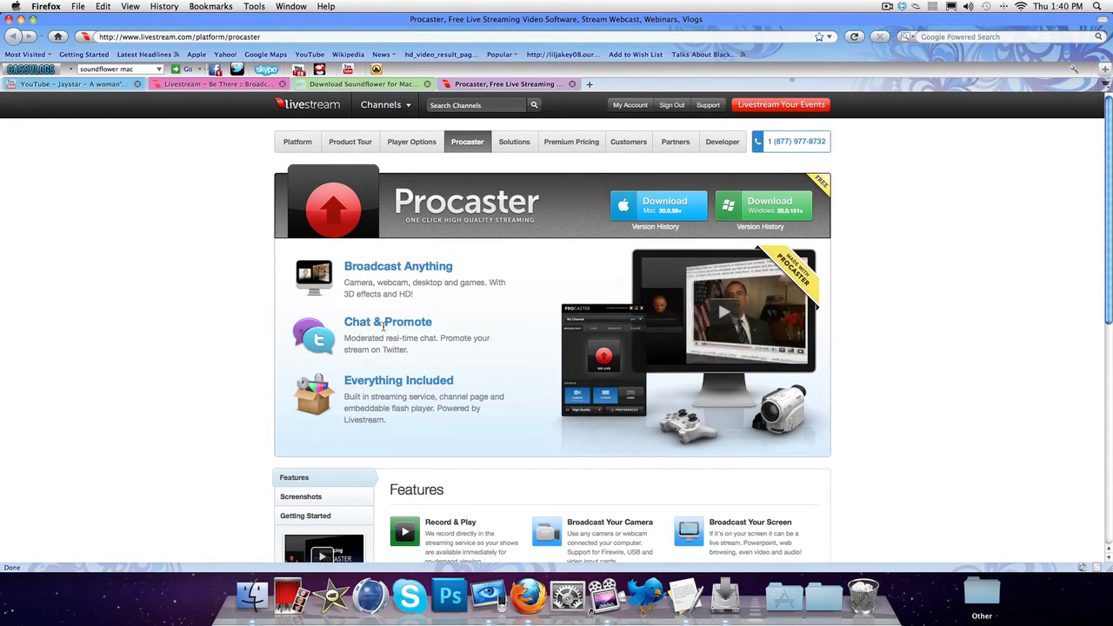
- Hide Firefox to reveal the installer's successful-installation summary
left_click(724, 311)
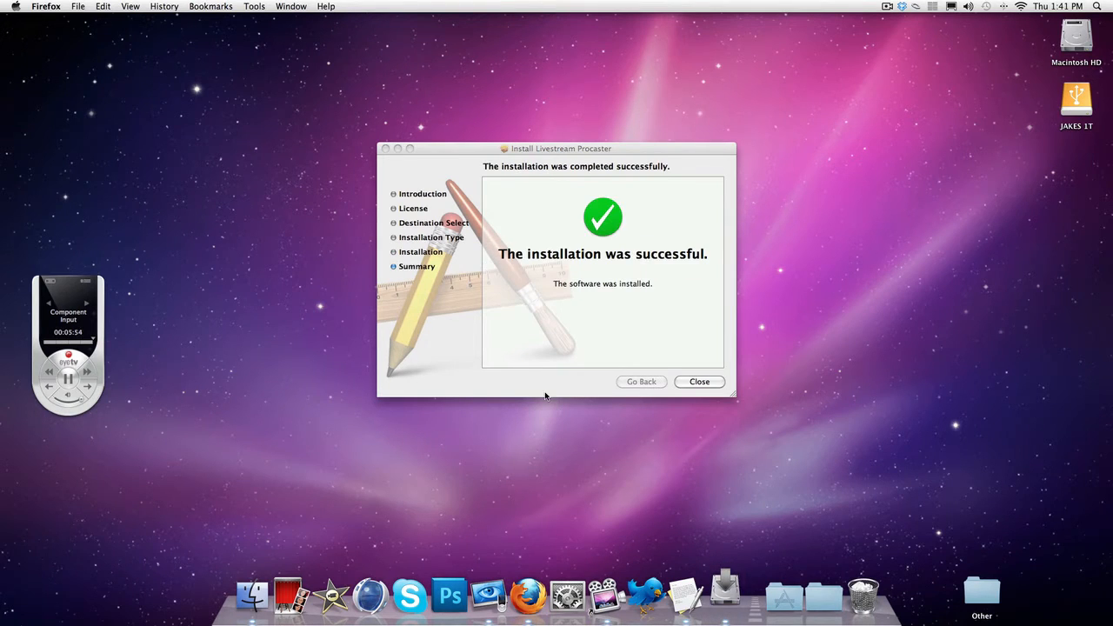
- Close the finished installer and browse the Applications stack for Livestream Procaster
left_click(698, 381)
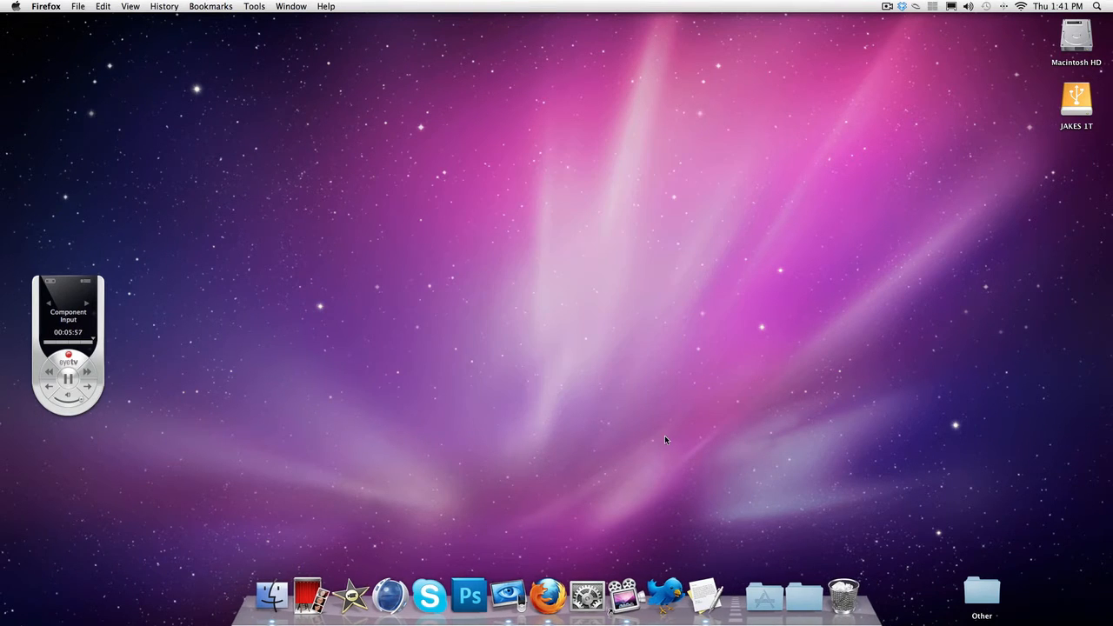
mouse_move(663, 596)
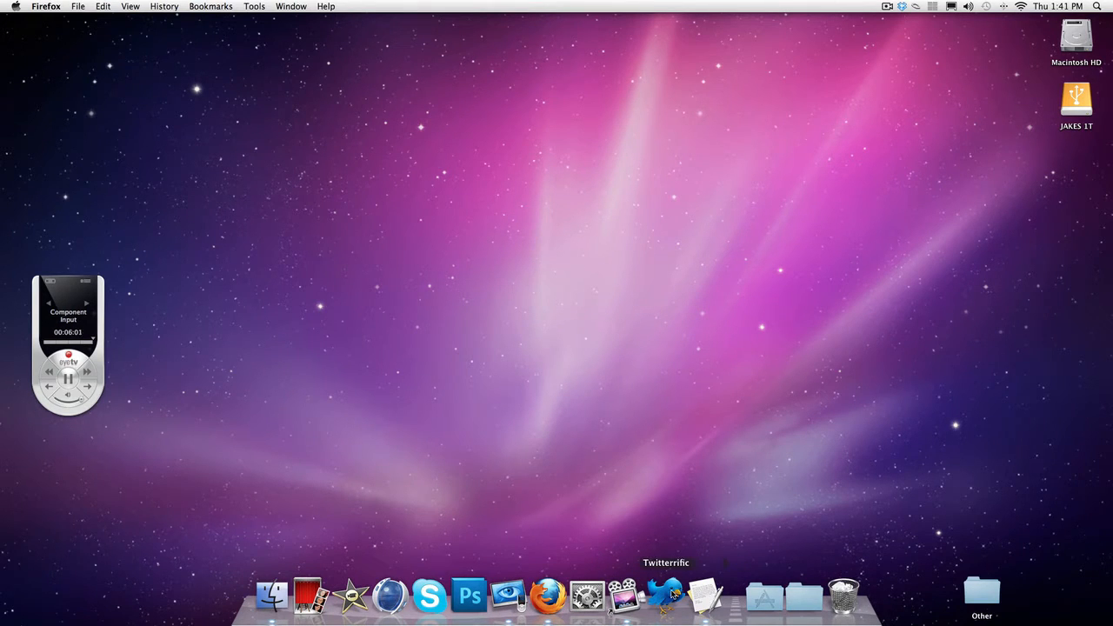
left_click(764, 598)
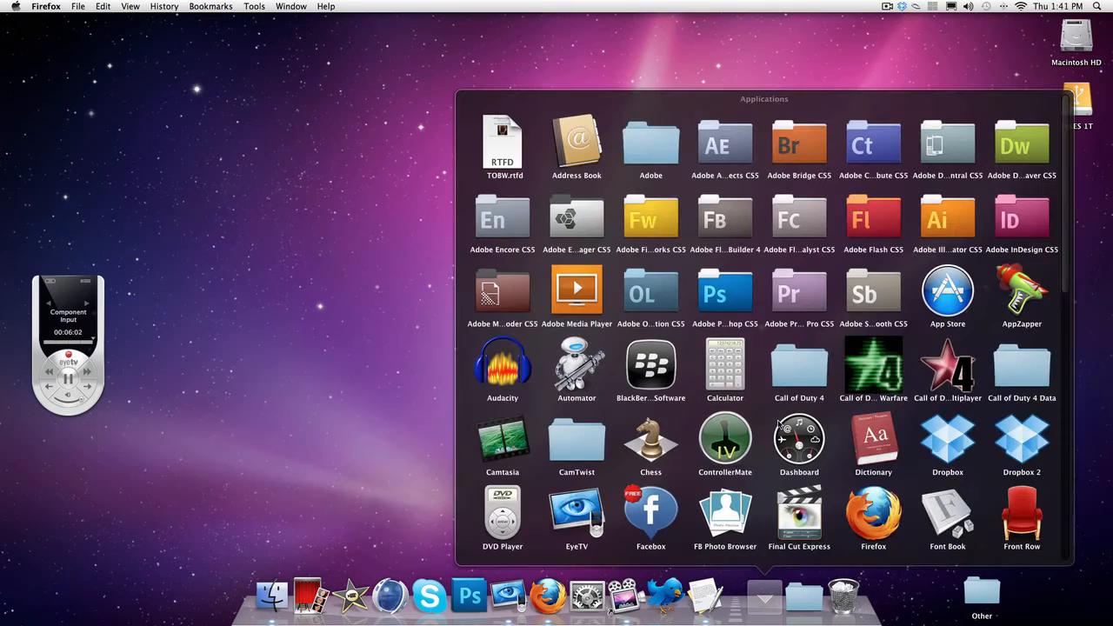
scroll("down", 3)
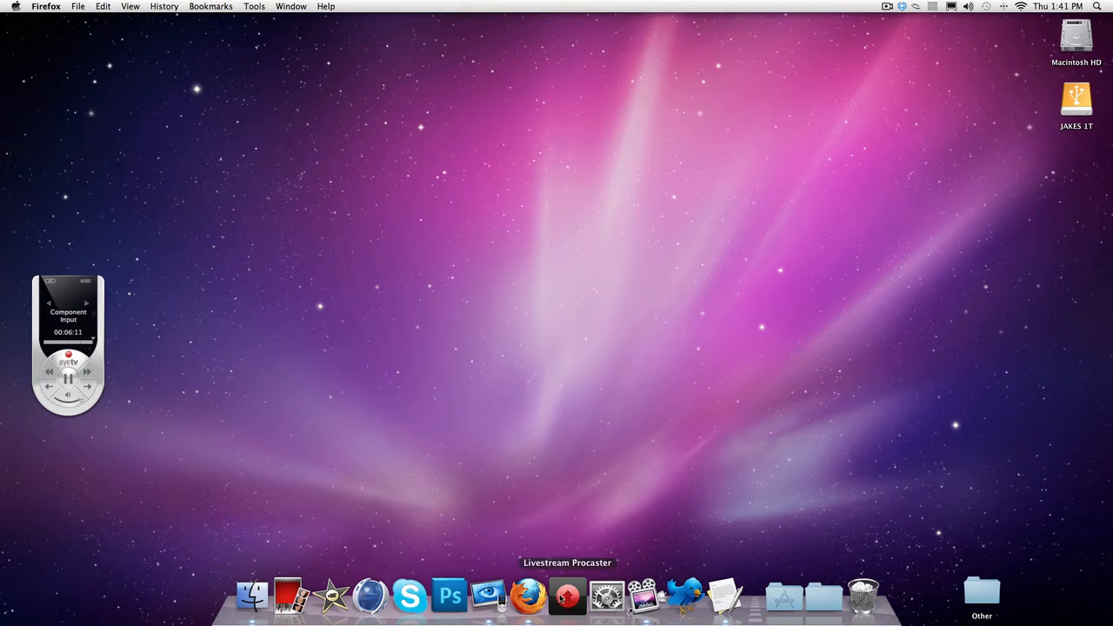
- Bring EyeTV's 'Component Input' capture window forward, then switch to Livestream Procaster
right_click(489, 596)
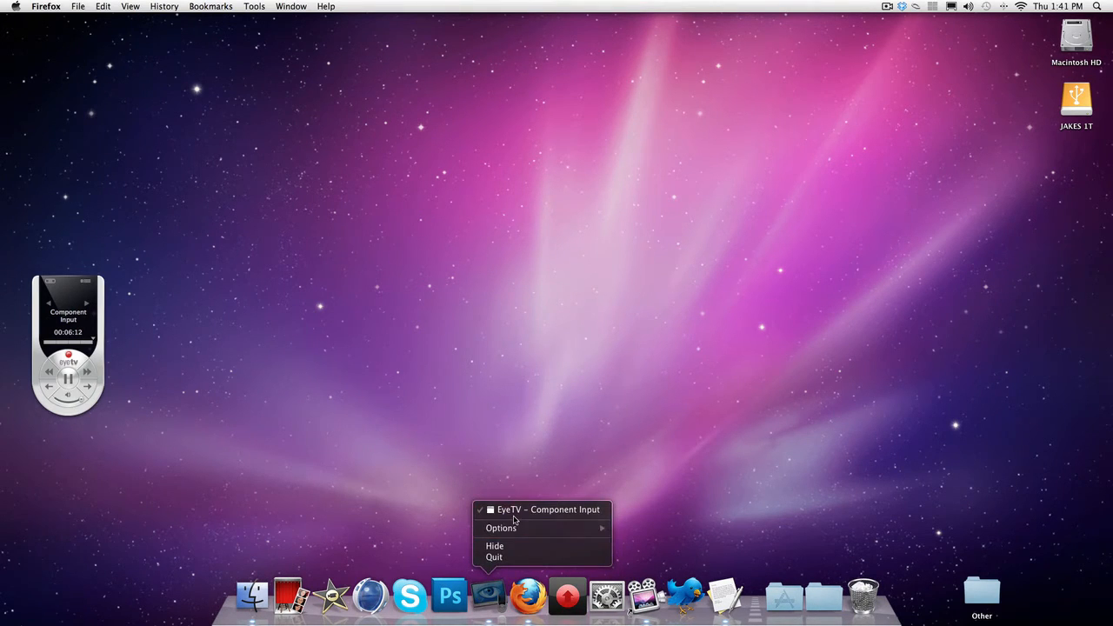
left_click(548, 509)
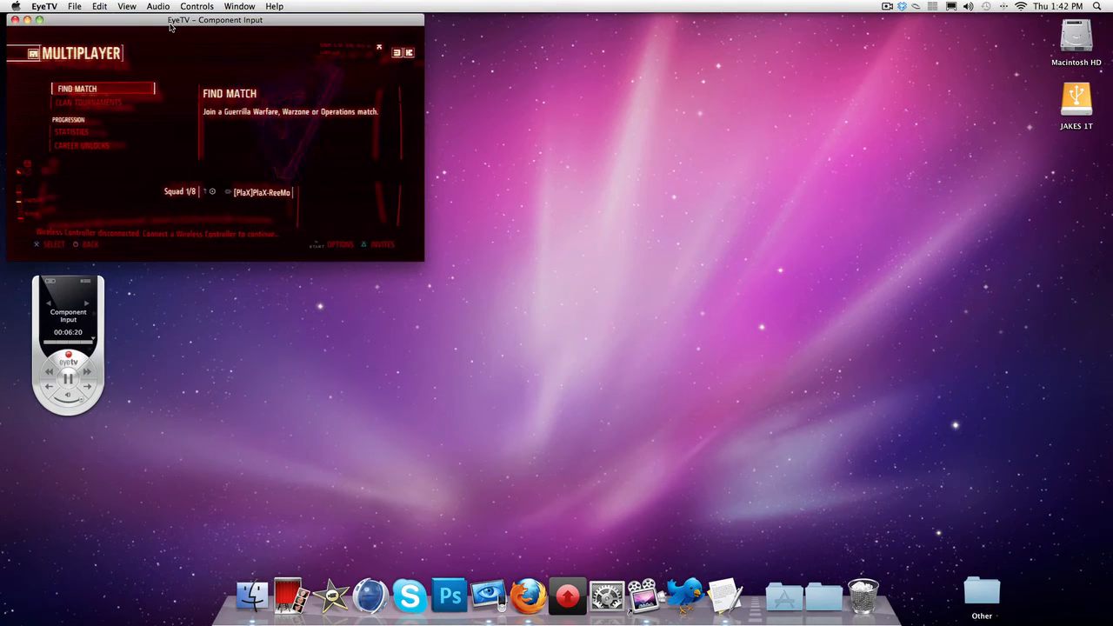
mouse_move(567, 595)
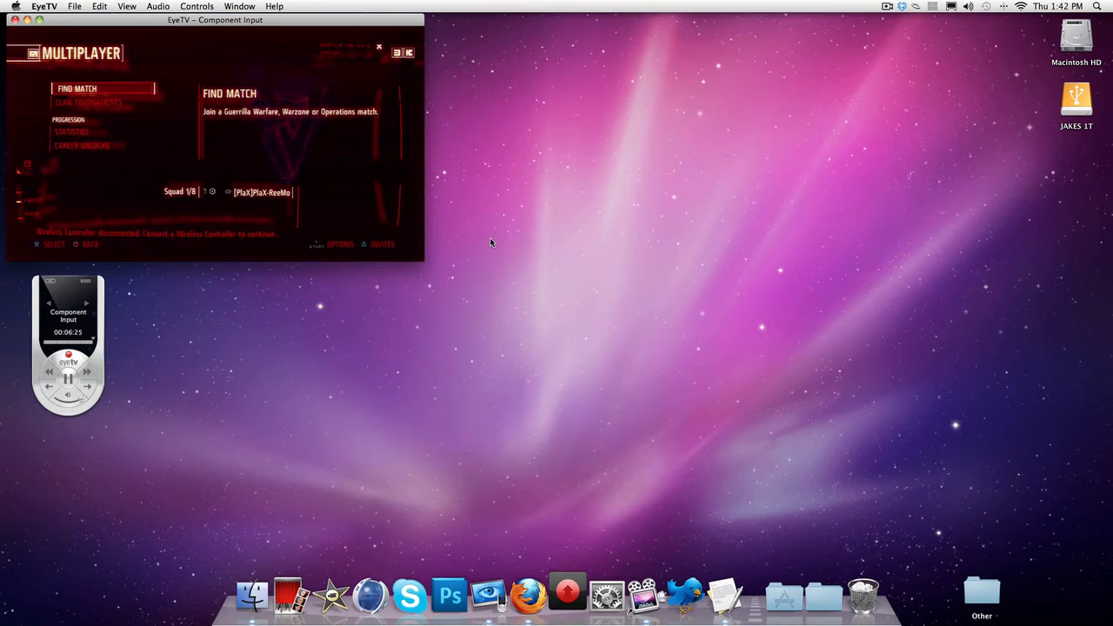
left_click(568, 596)
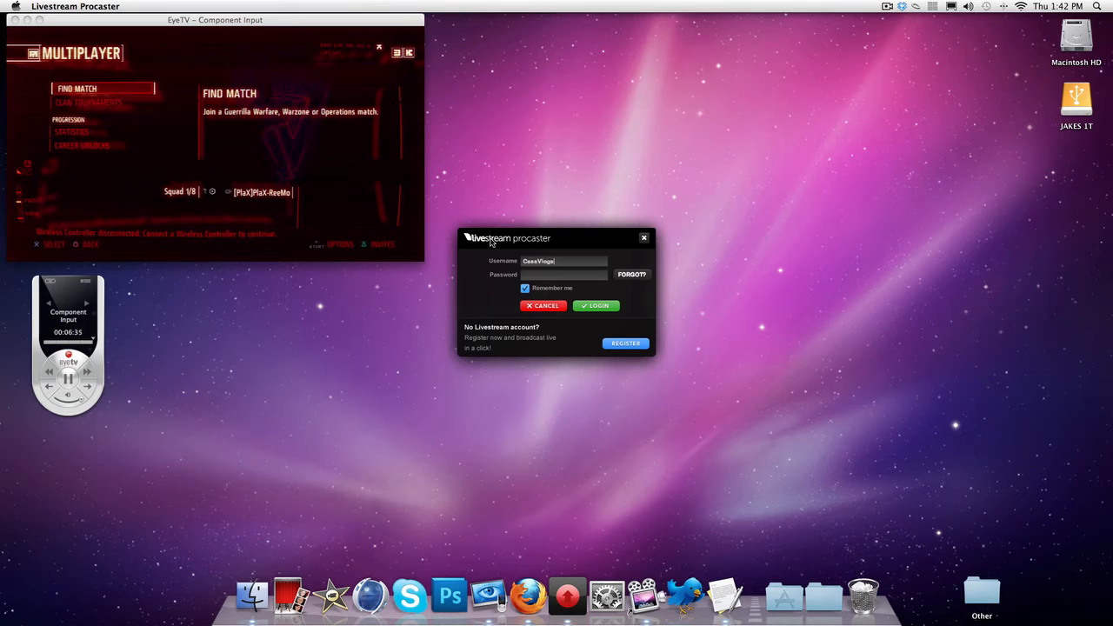
- Enter the account password and log in to Livestream Procaster
type("password")
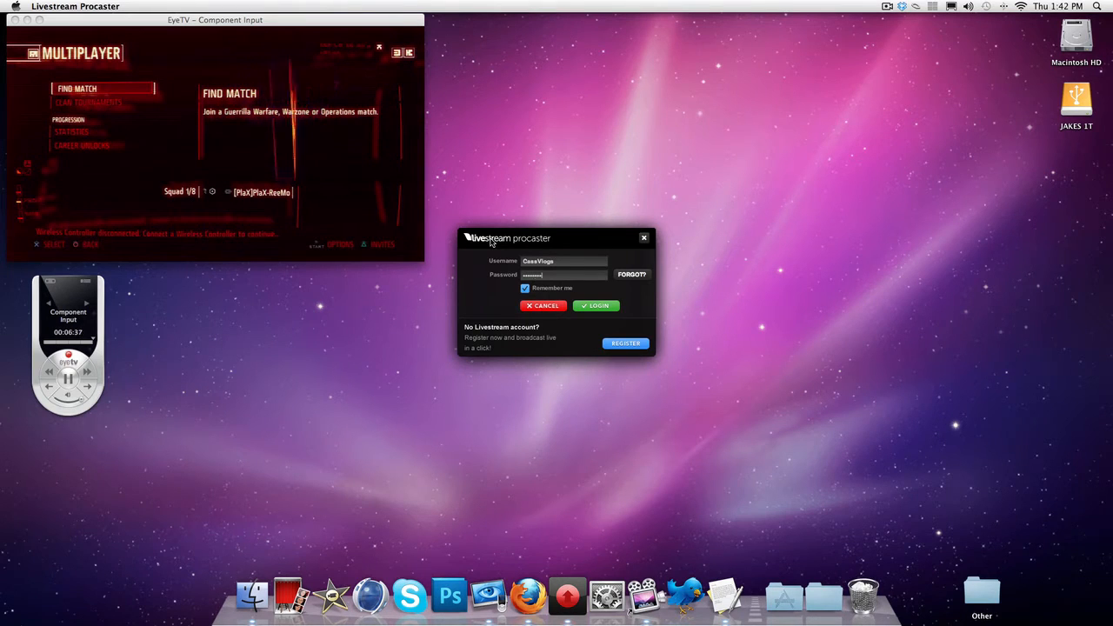
left_click(596, 305)
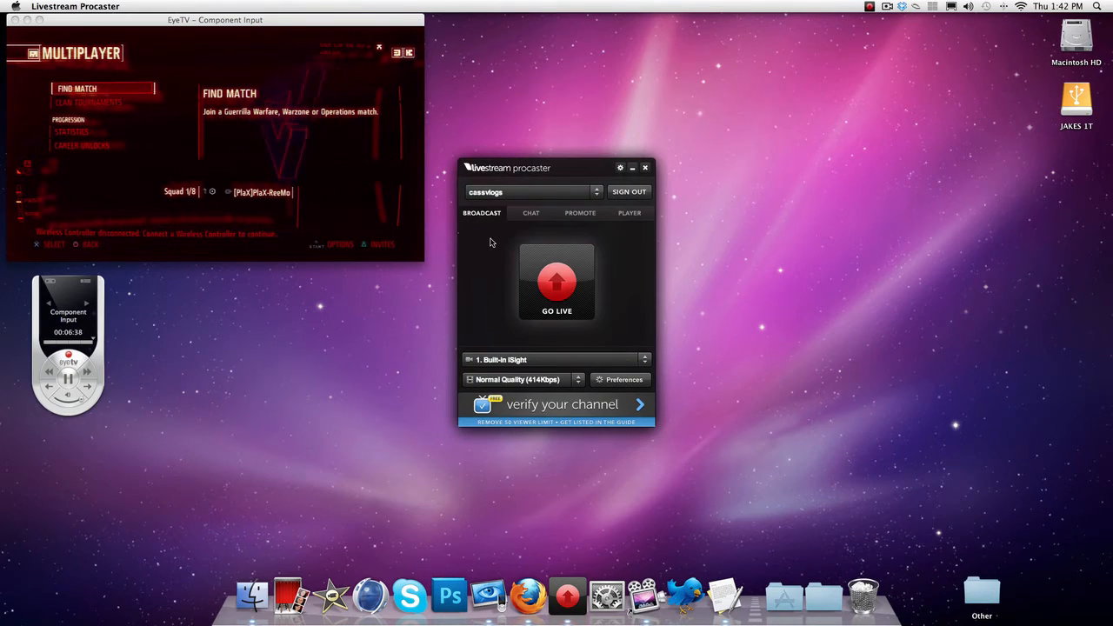
- Set the camera to No Camera and the stream quality to Custom Quality
left_click(556, 359)
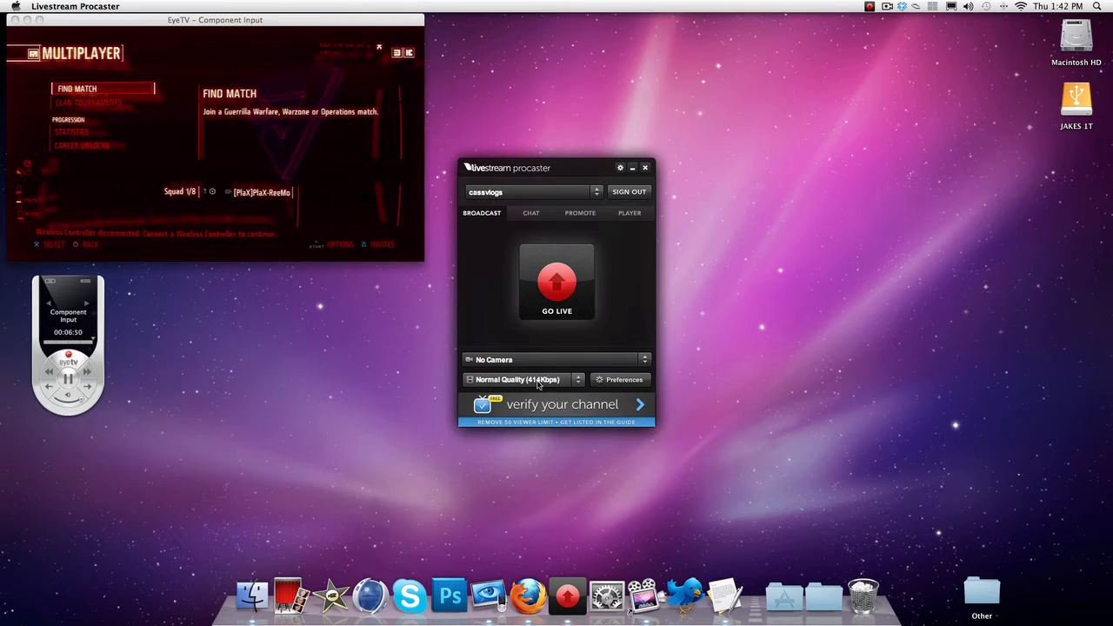
left_click(522, 379)
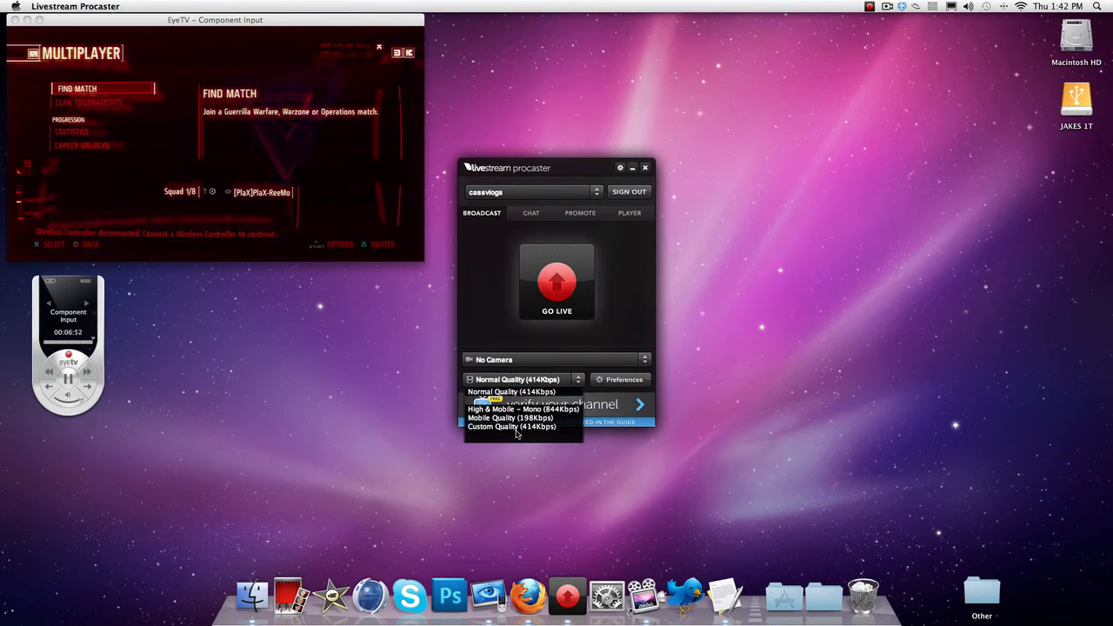
left_click(511, 427)
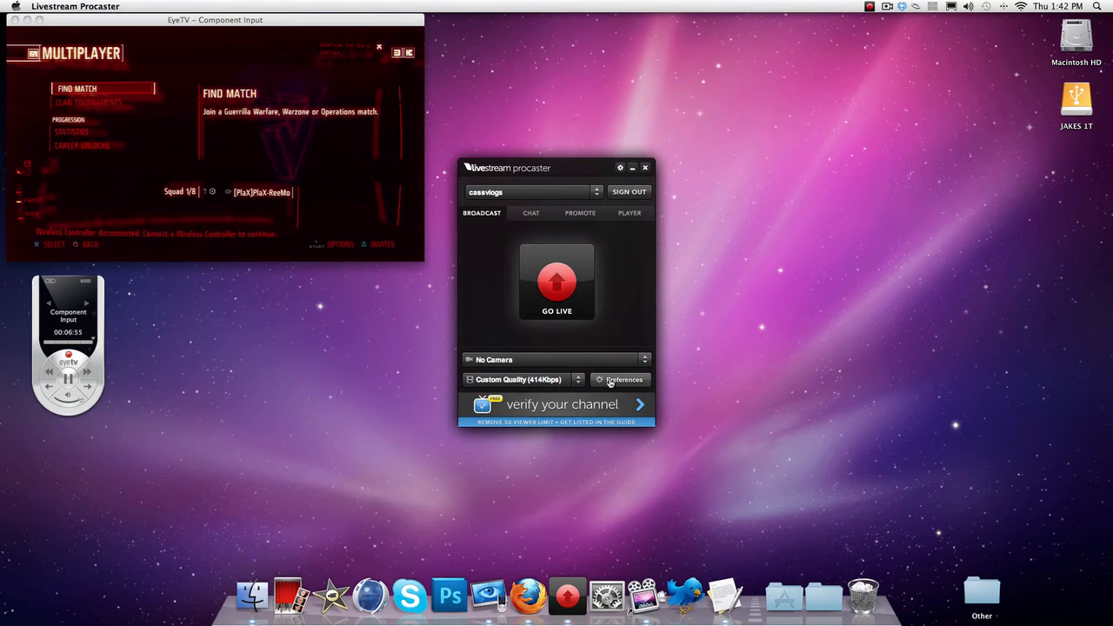
- Open Procaster's Preferences on the Video settings tab
left_click(620, 380)
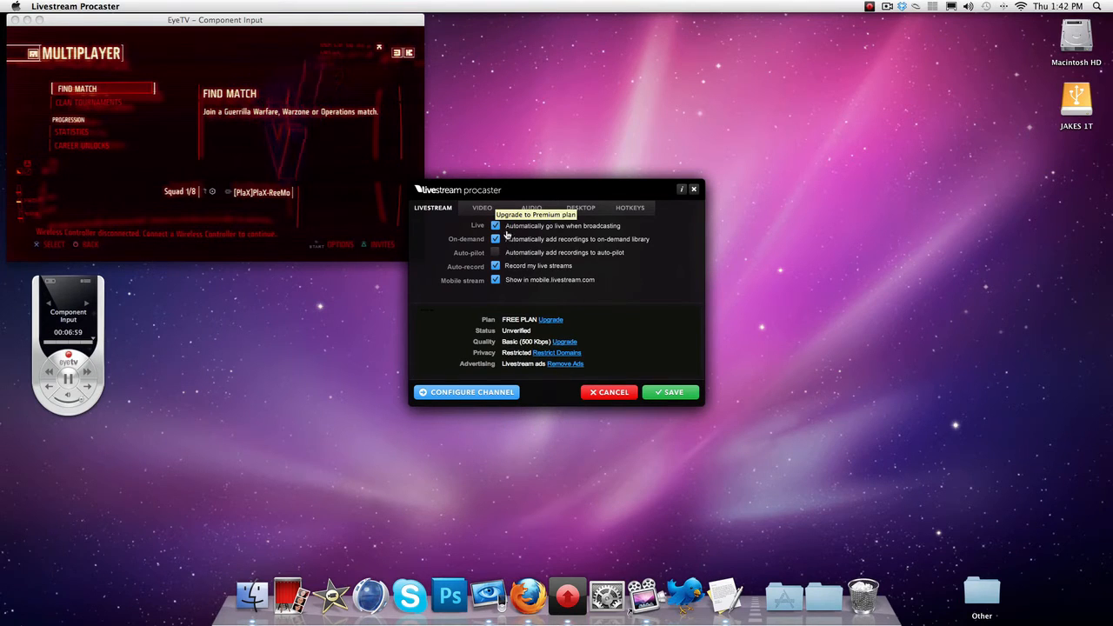
left_click(496, 253)
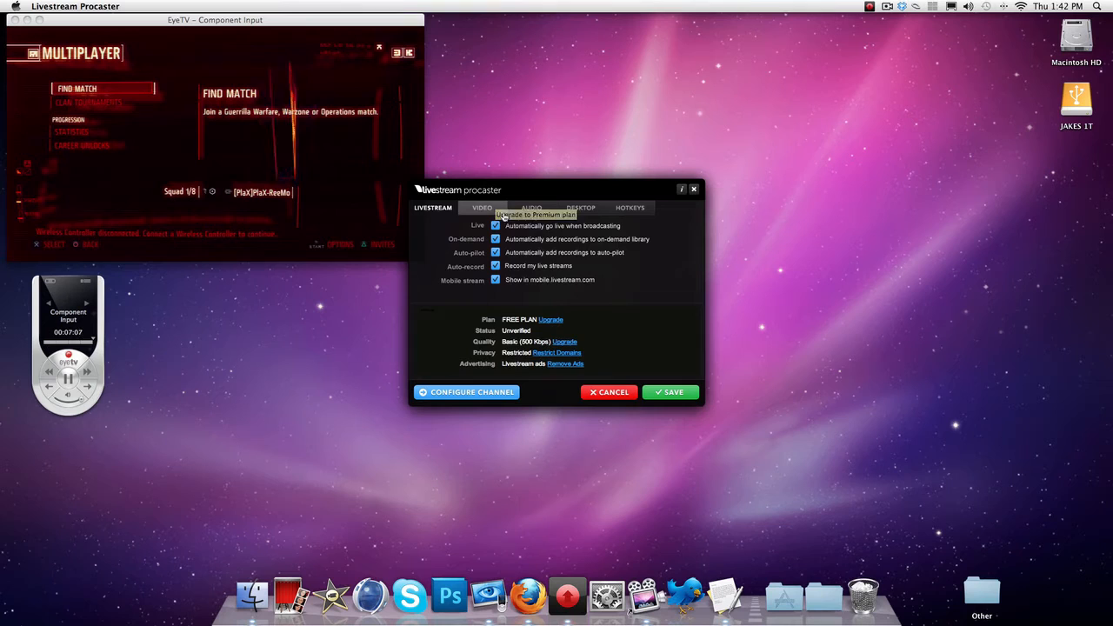
left_click(481, 208)
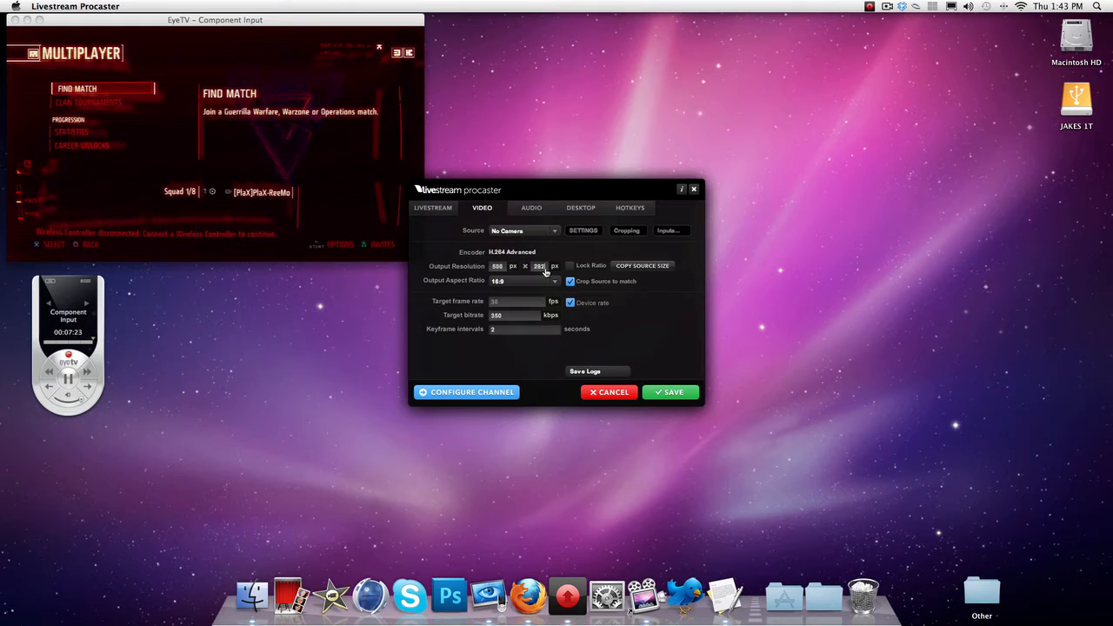
- Lock the aspect ratio, disable Device rate for 30 fps at 400 kbps, and return to the Livestream tab
left_click(571, 265)
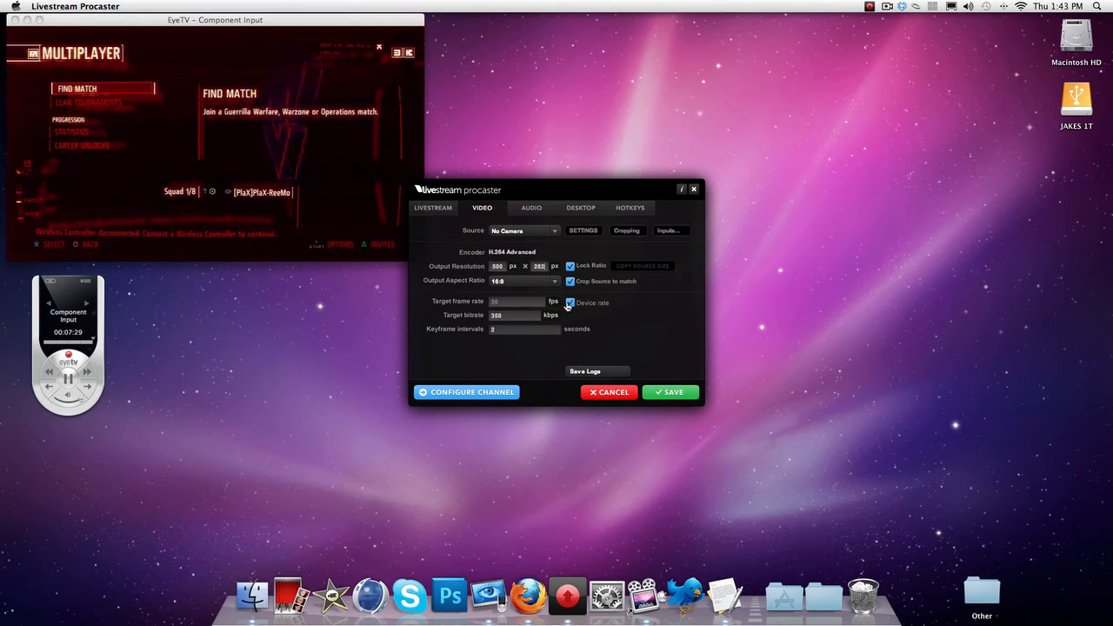
left_click(570, 302)
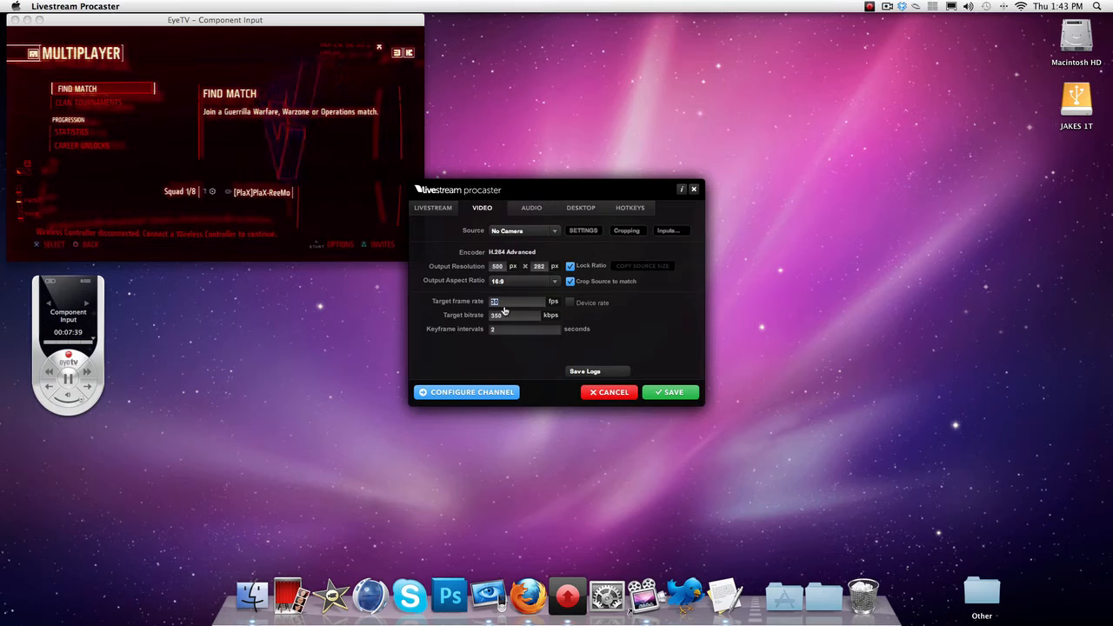
mouse_move(513, 316)
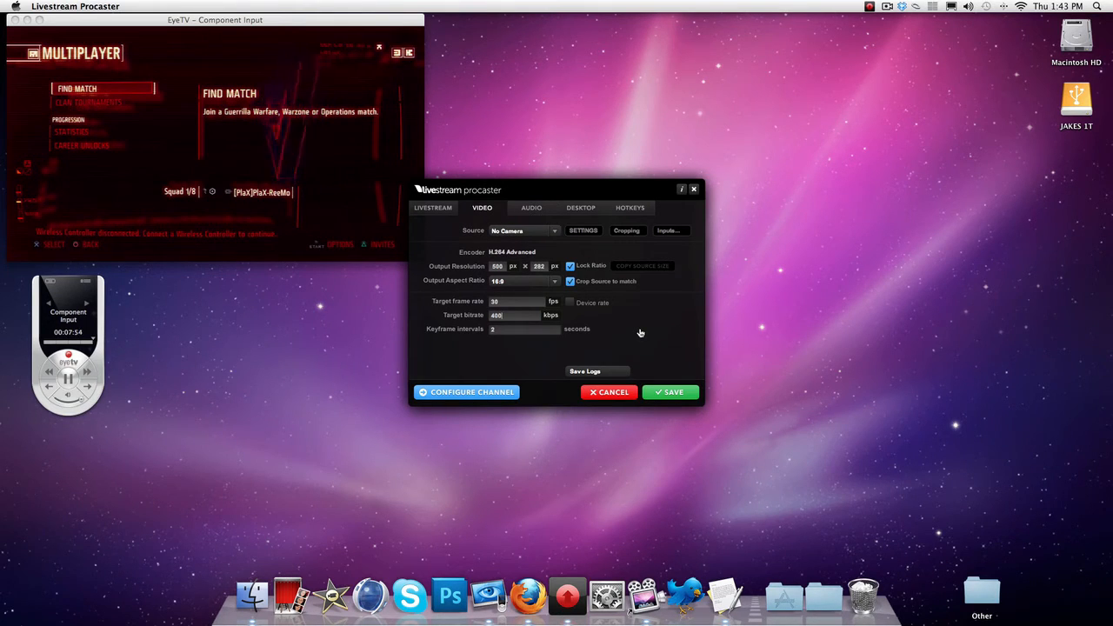
mouse_move(571, 281)
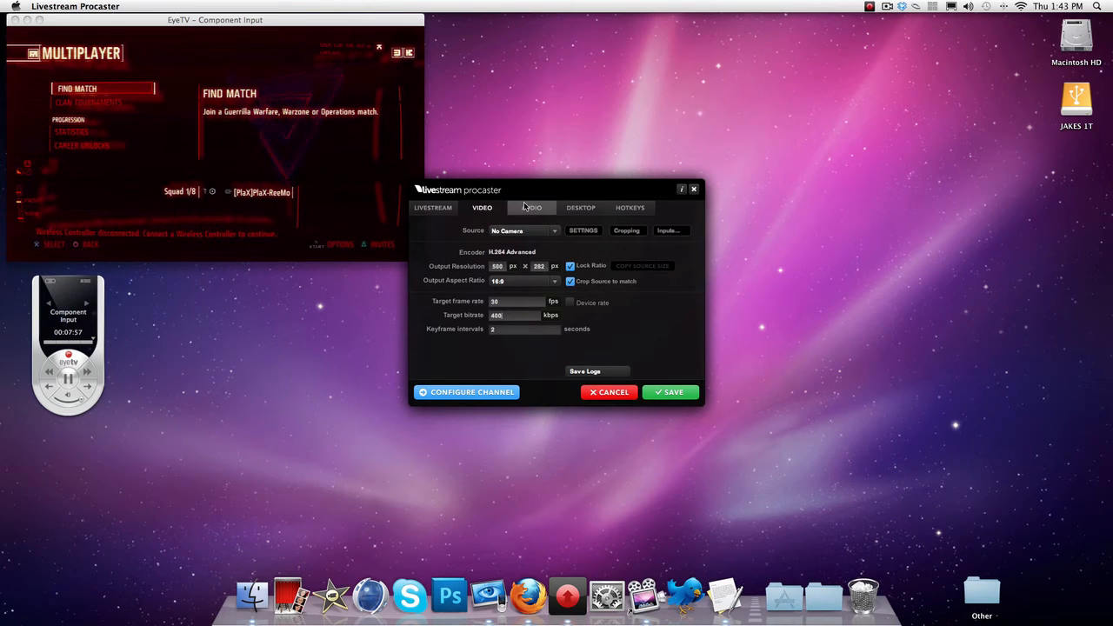
left_click(432, 207)
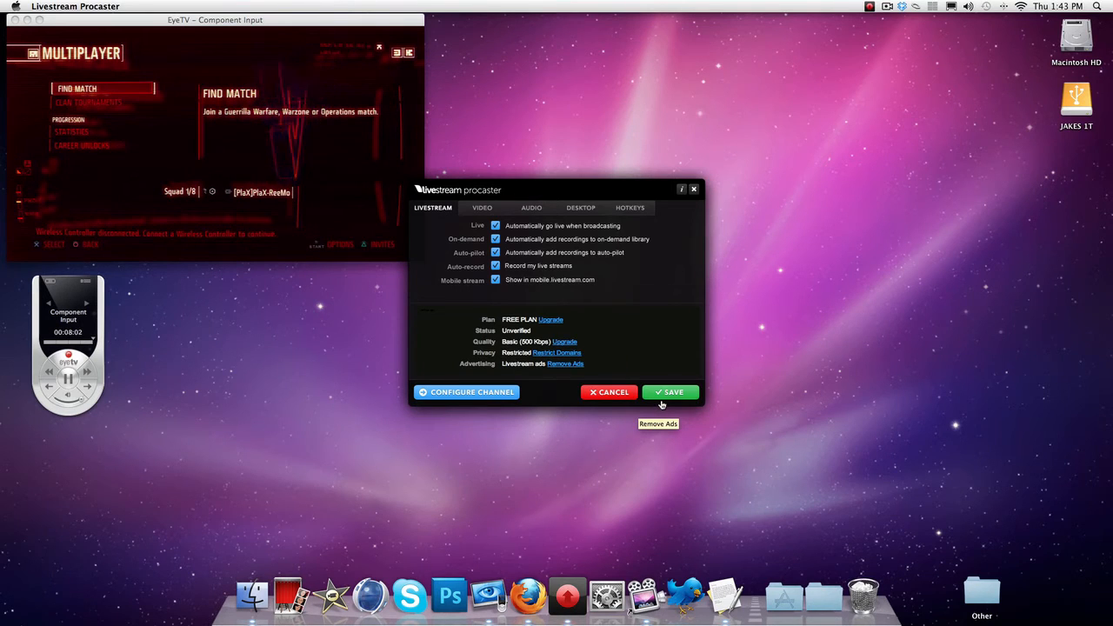
- Save the updated broadcast settings and start broadcasting live
left_click(670, 392)
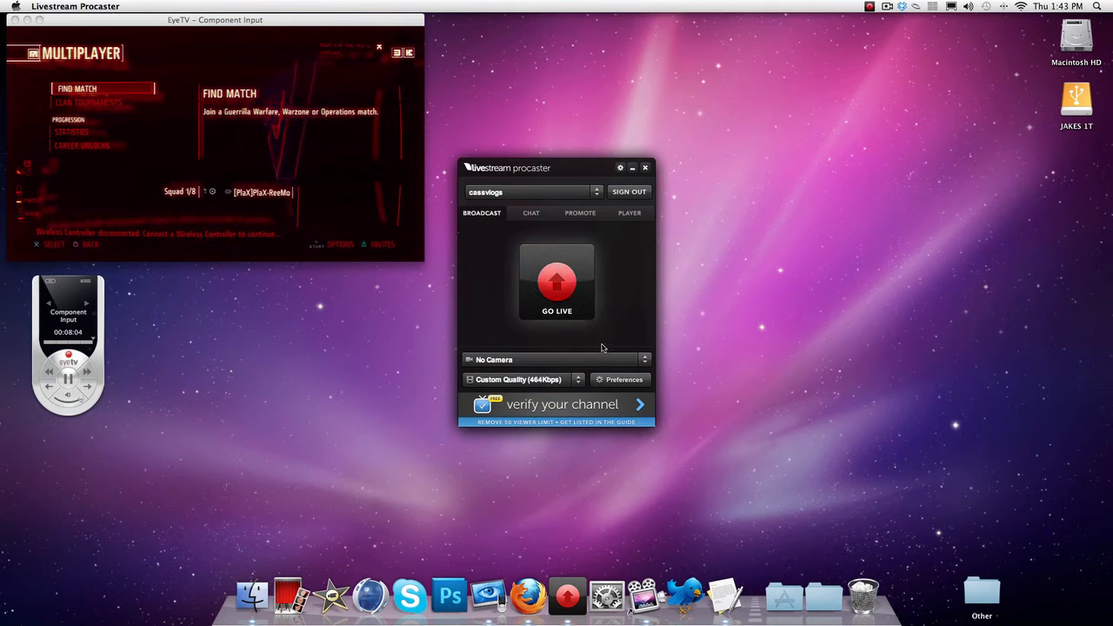
left_click(556, 282)
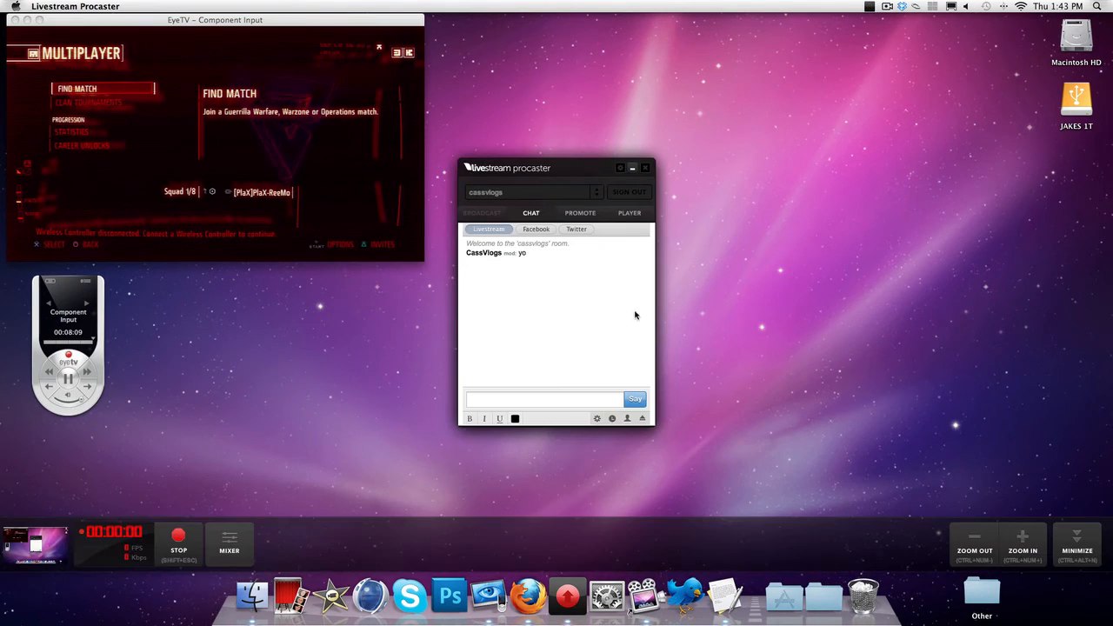
mouse_move(580, 193)
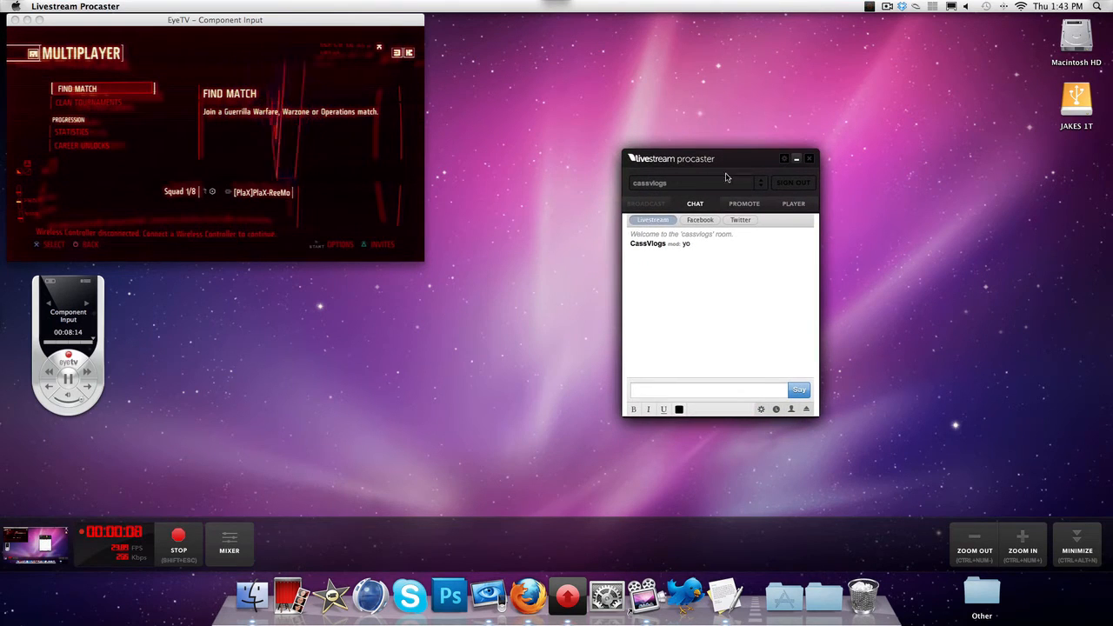
left_click(1023, 546)
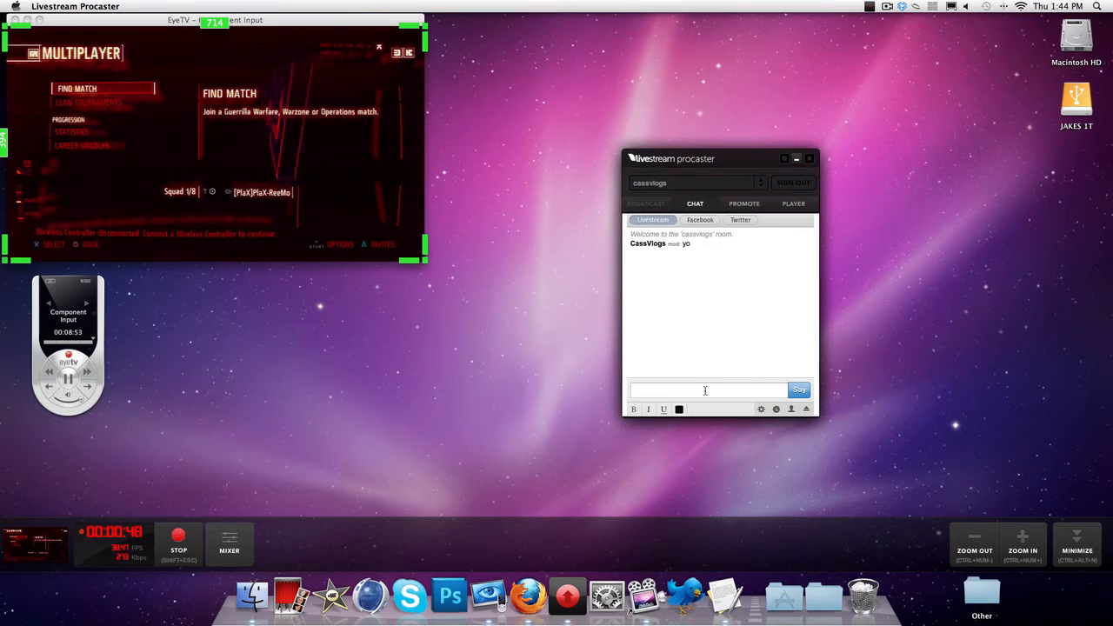
- Check the chat room, review the Promote tab's channel link and embed tag, then return to chat
left_click(799, 389)
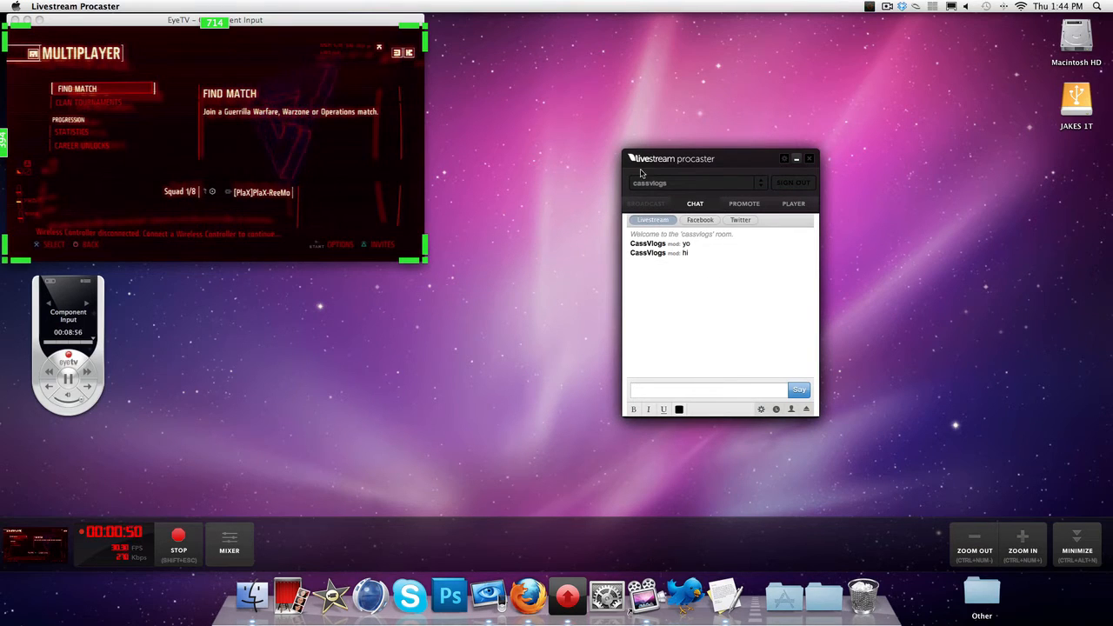
left_click(743, 204)
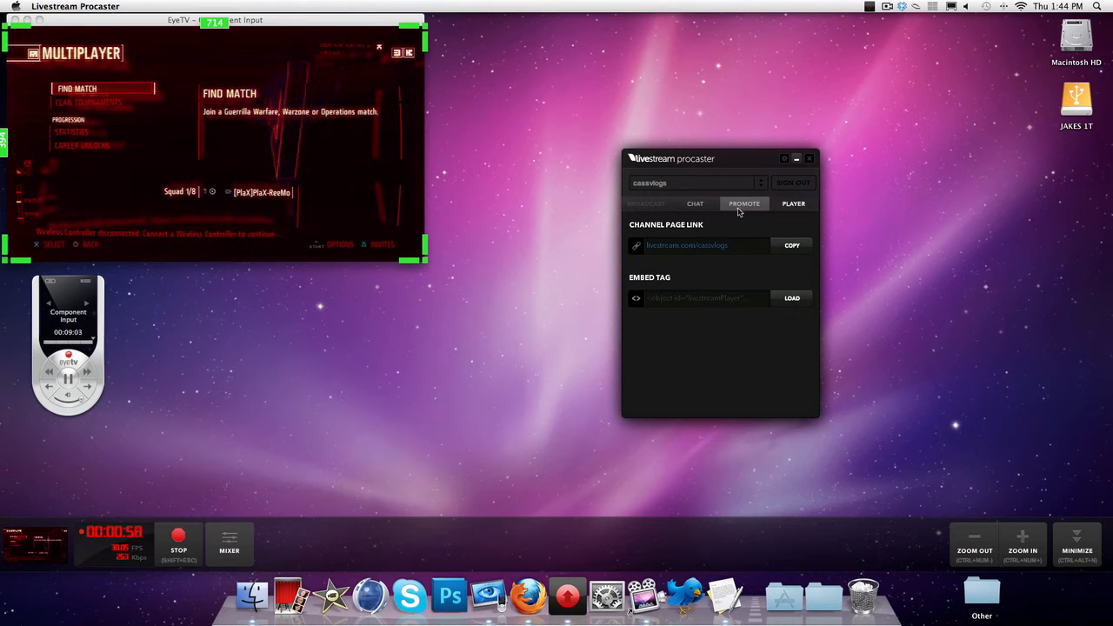
left_click(695, 204)
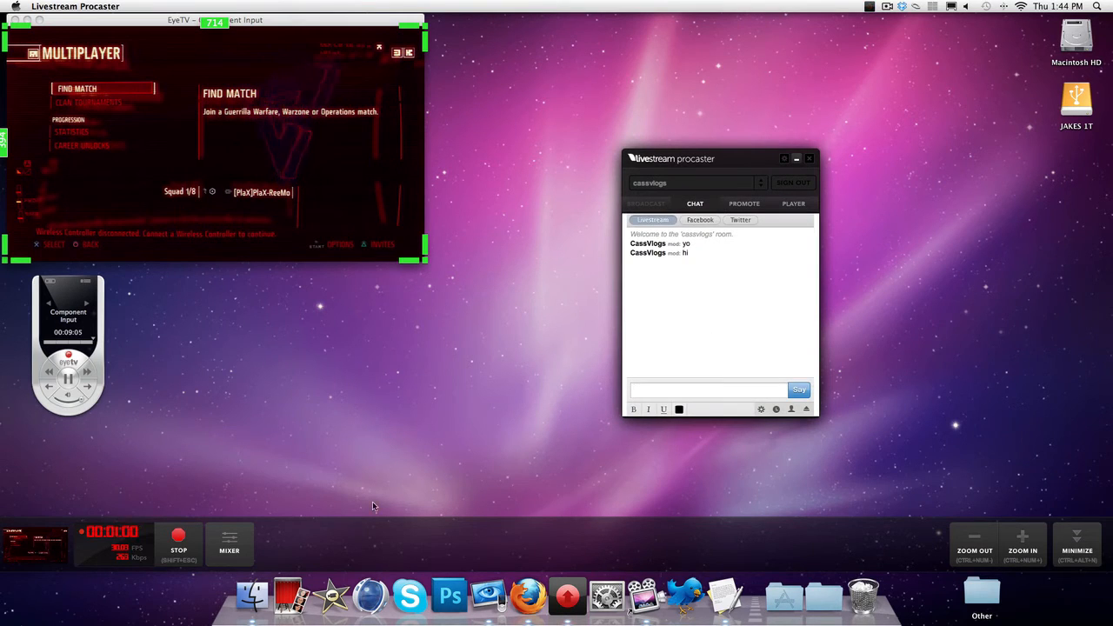
- In the audio mixer, set the first source to the Samson C01U microphone
left_click(229, 540)
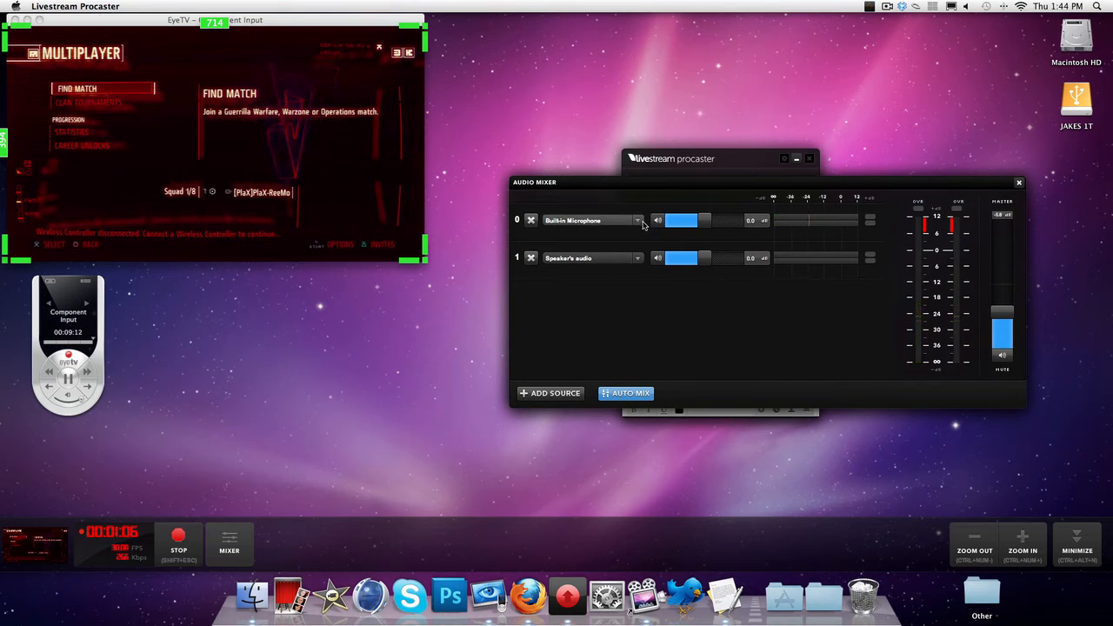
left_click(635, 220)
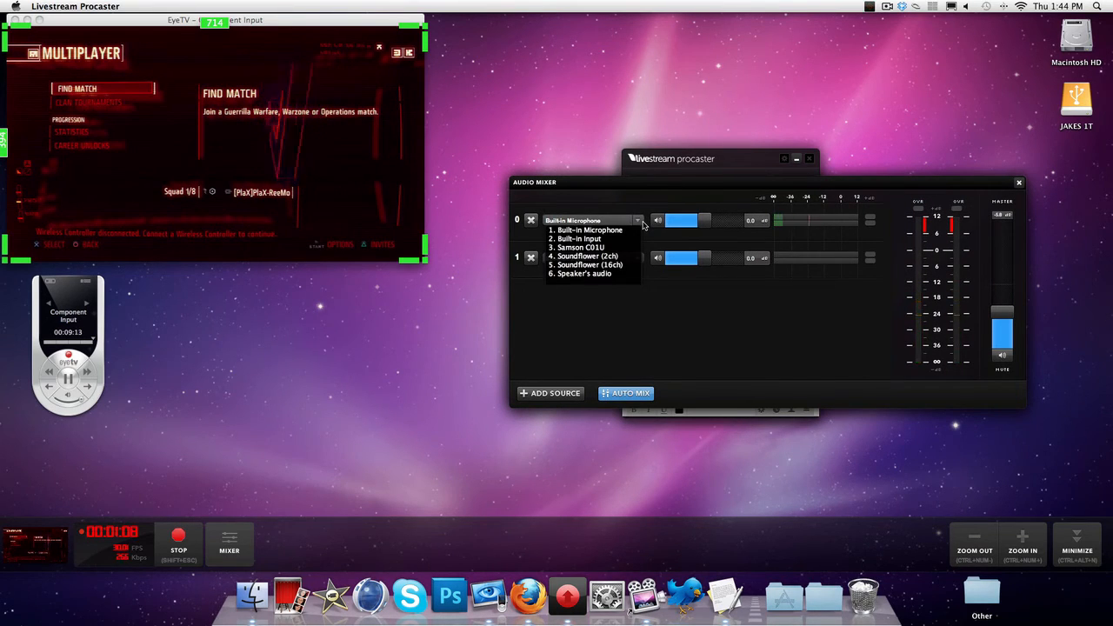
left_click(587, 229)
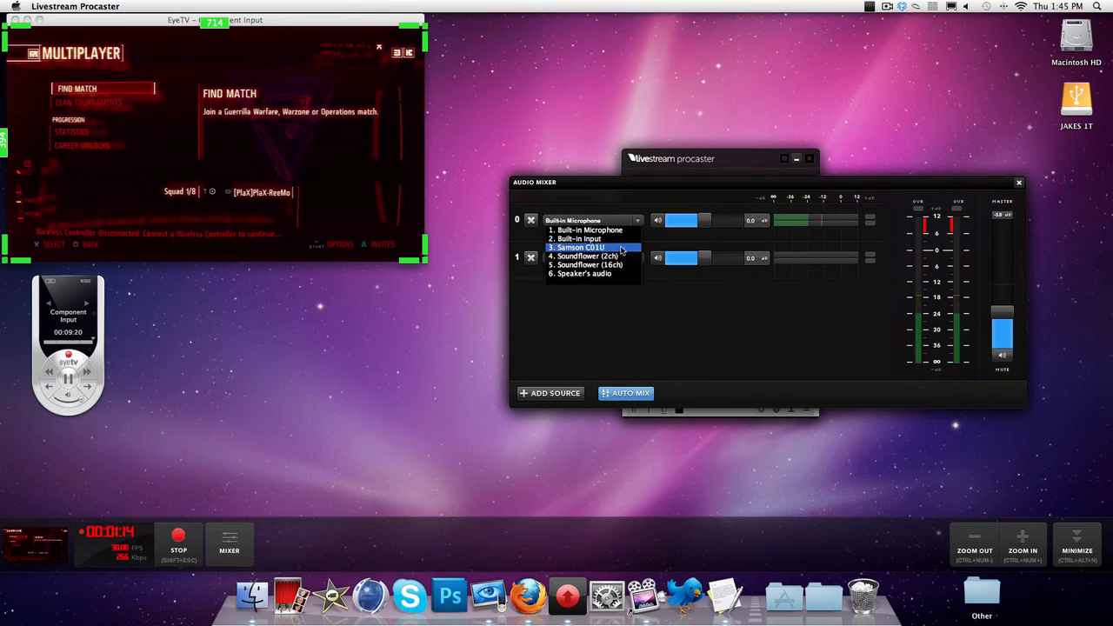
left_click(578, 247)
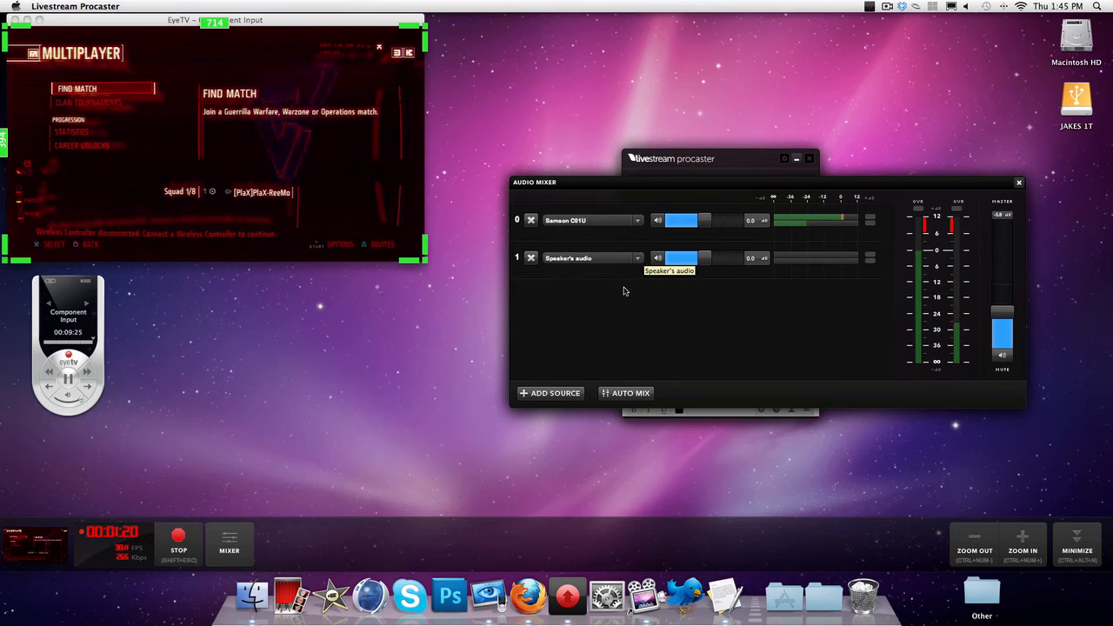
- Add a third audio source capturing game audio from Soundflower (2ch)
left_click(550, 393)
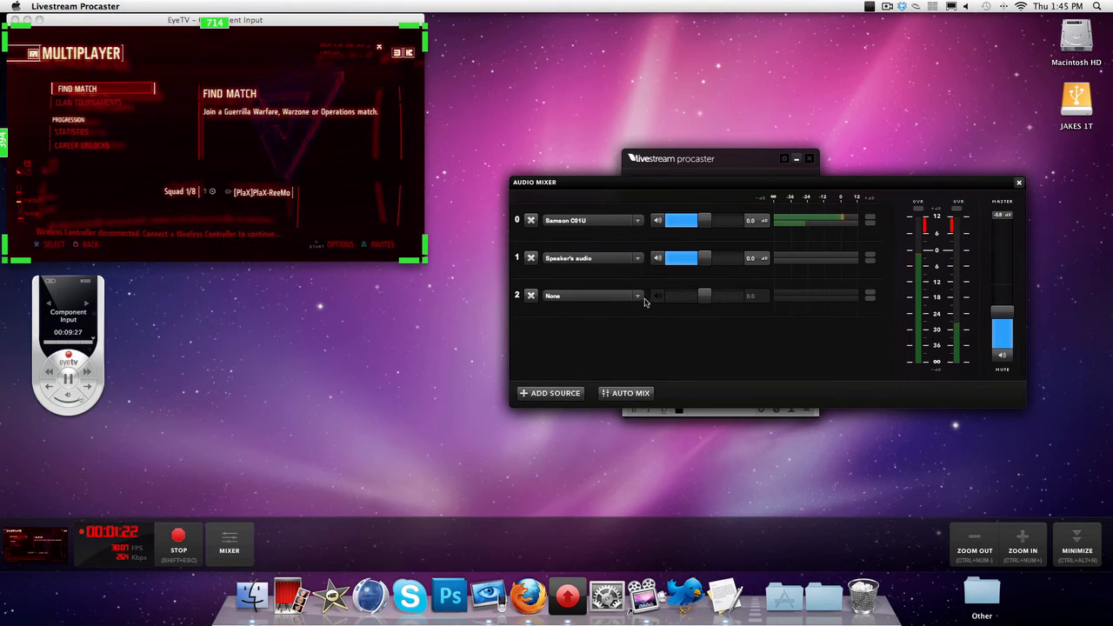
left_click(638, 296)
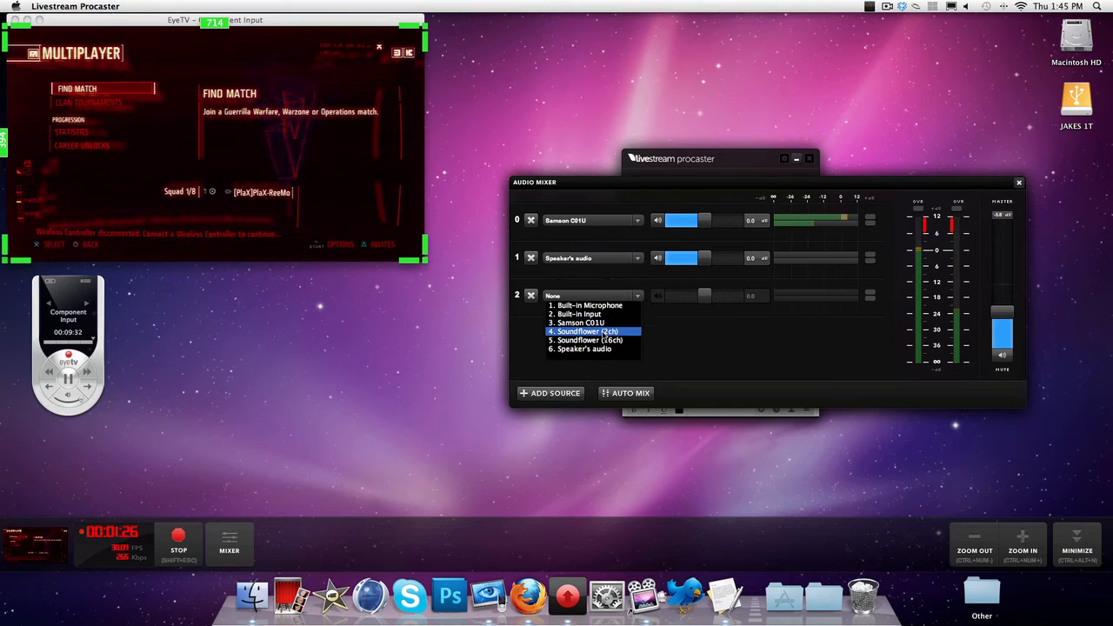
left_click(585, 332)
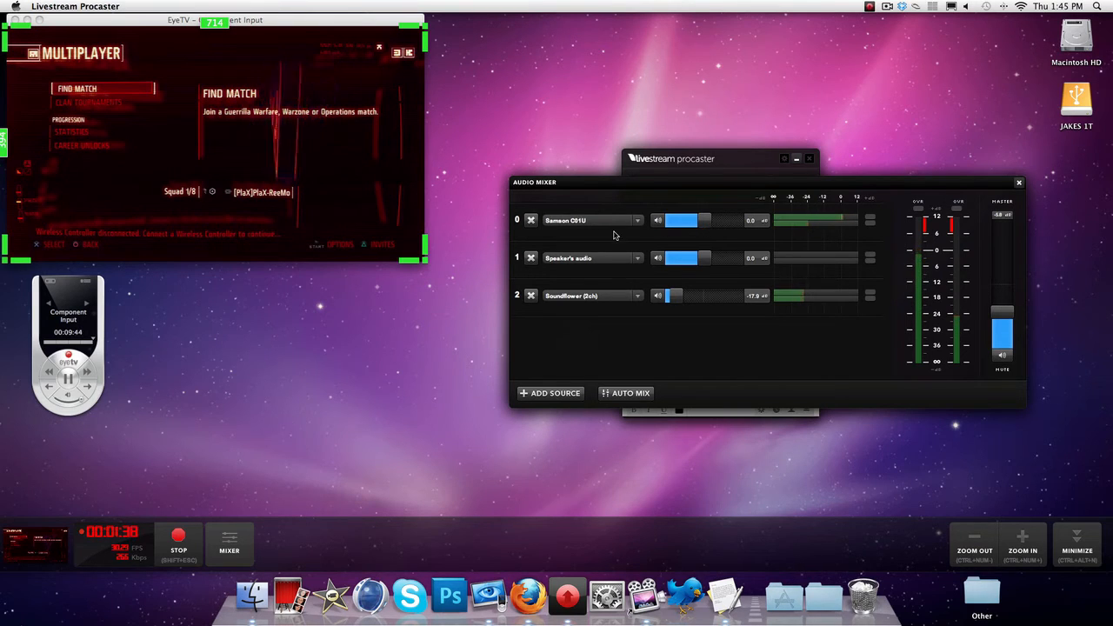
mouse_move(629, 347)
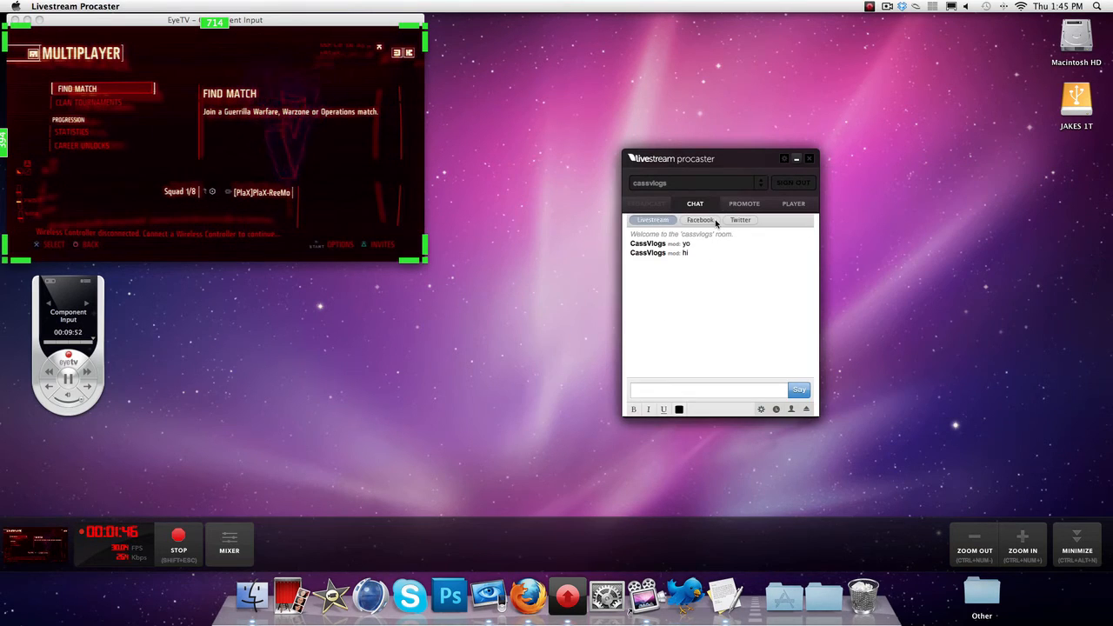
- Copy the Channel Page Link from the Player tab and bring Firefox to the front
left_click(792, 204)
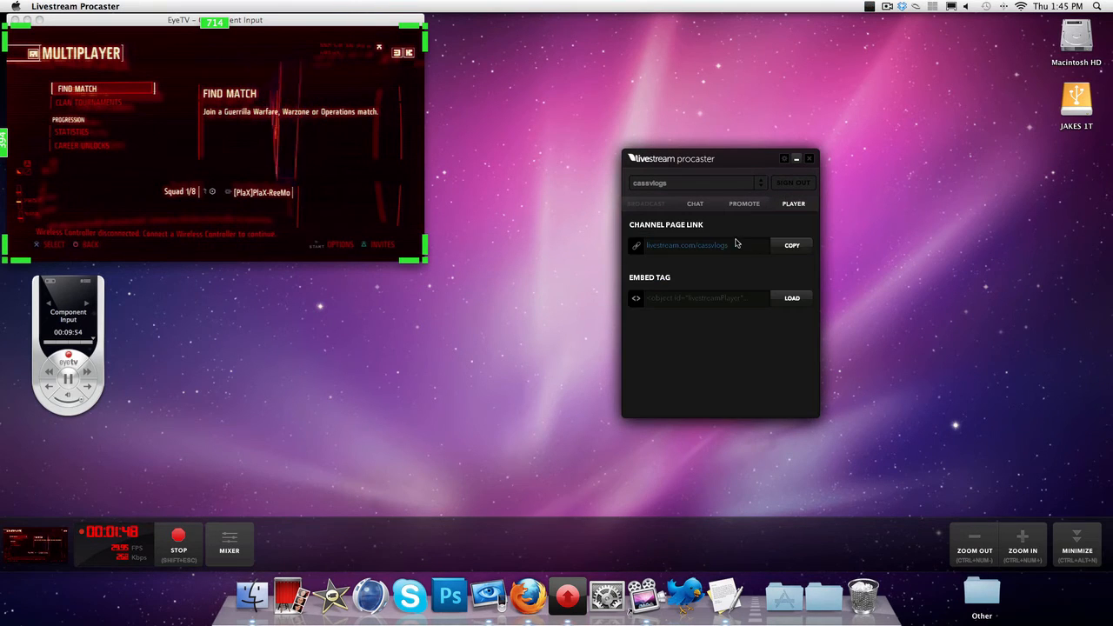
left_click(791, 245)
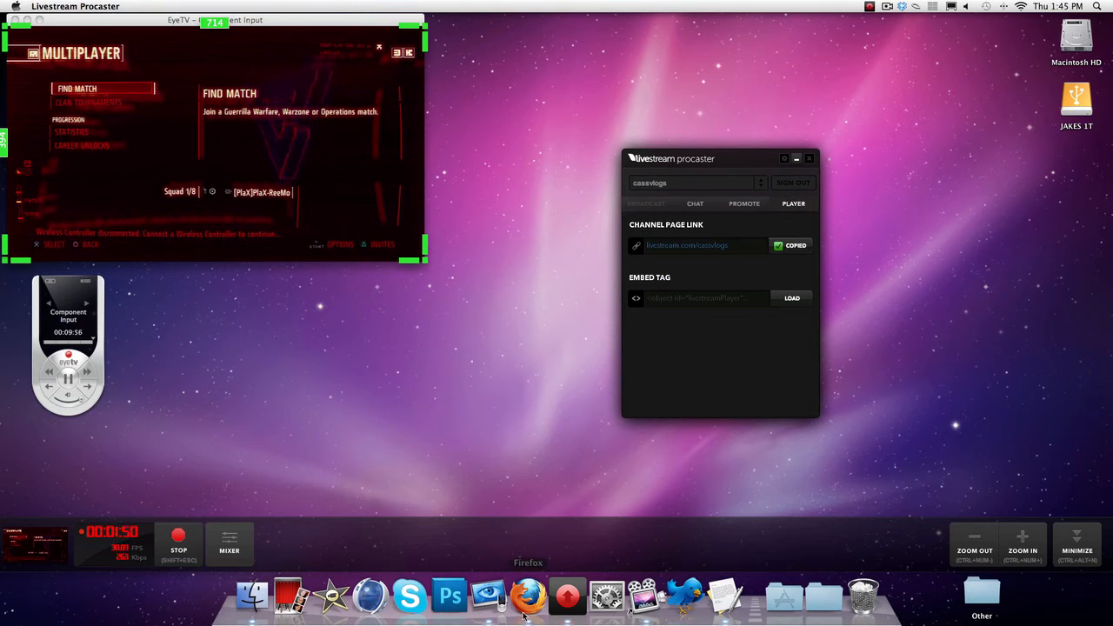
left_click(528, 597)
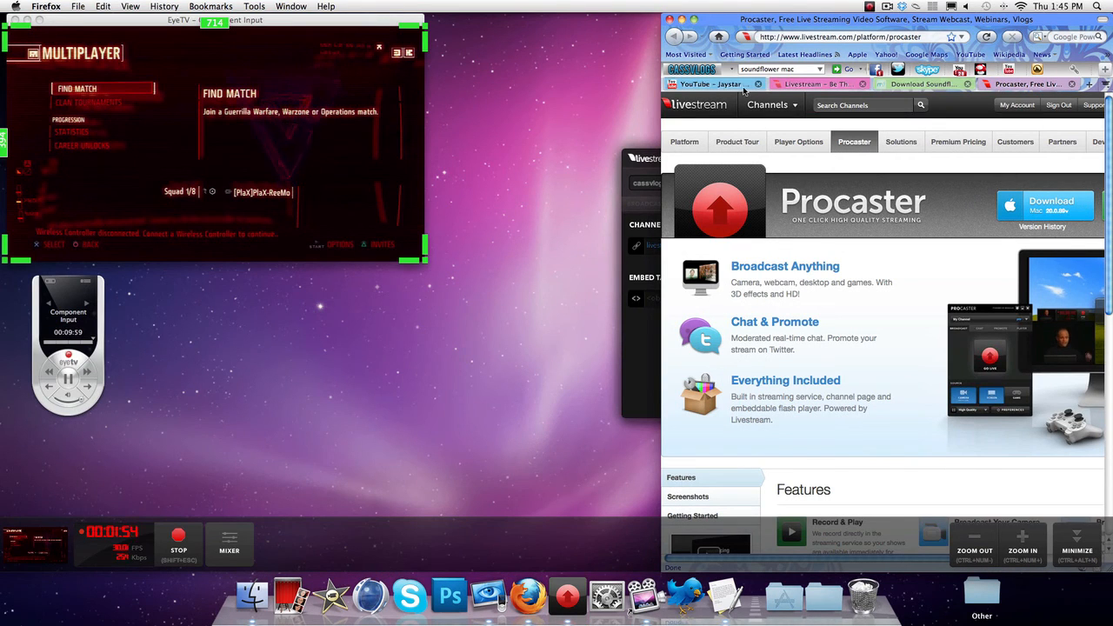
- Switch to the Firefox tab for YouTube's 'Jaystar - A woman's point of view'
left_click(711, 84)
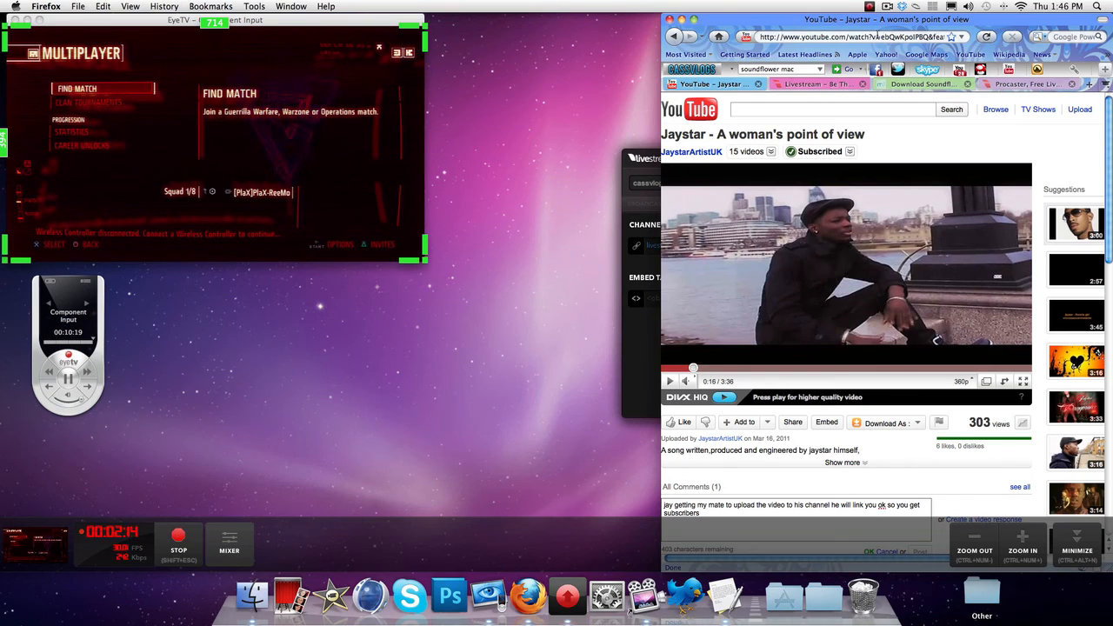
mouse_move(1026, 83)
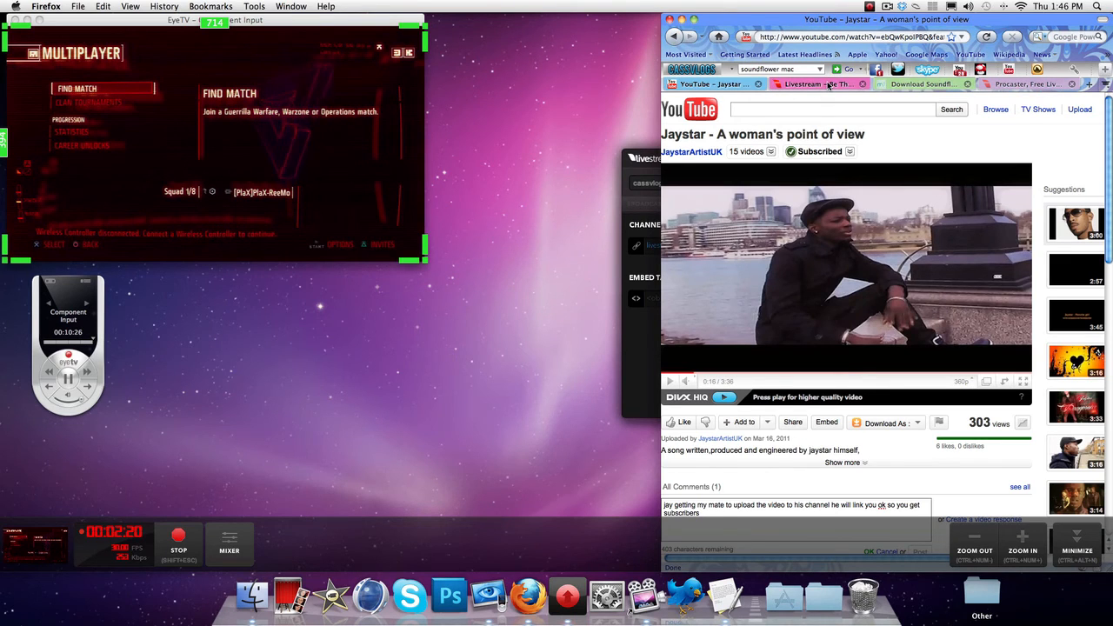
- Watch the live game on the Livestream channel page and open 'killzone 3 gameplay 1'
left_click(814, 84)
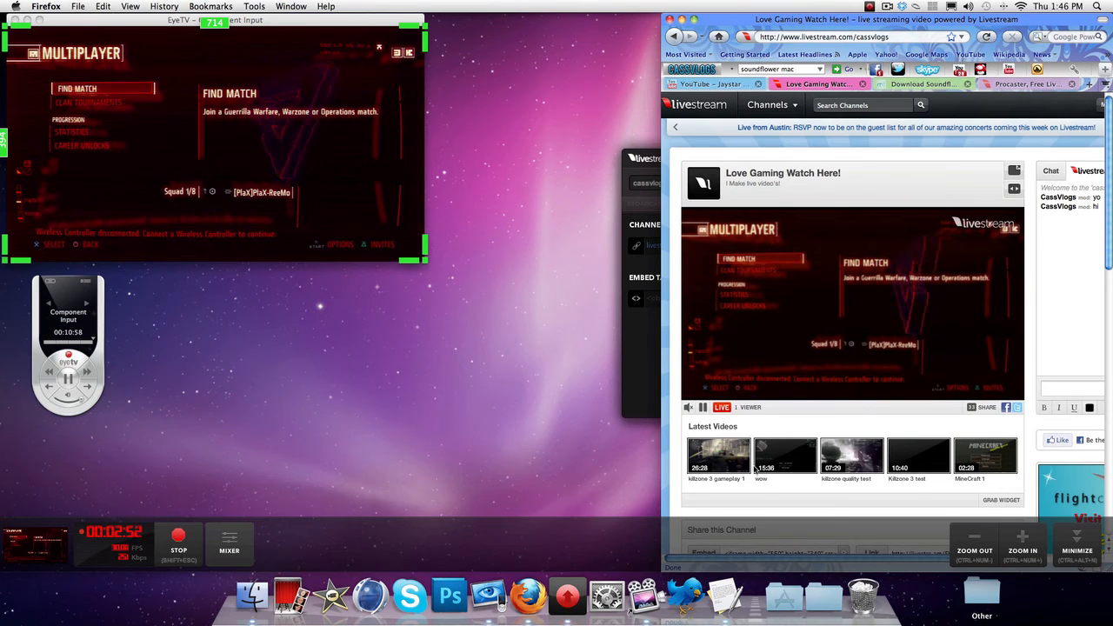
left_click(719, 456)
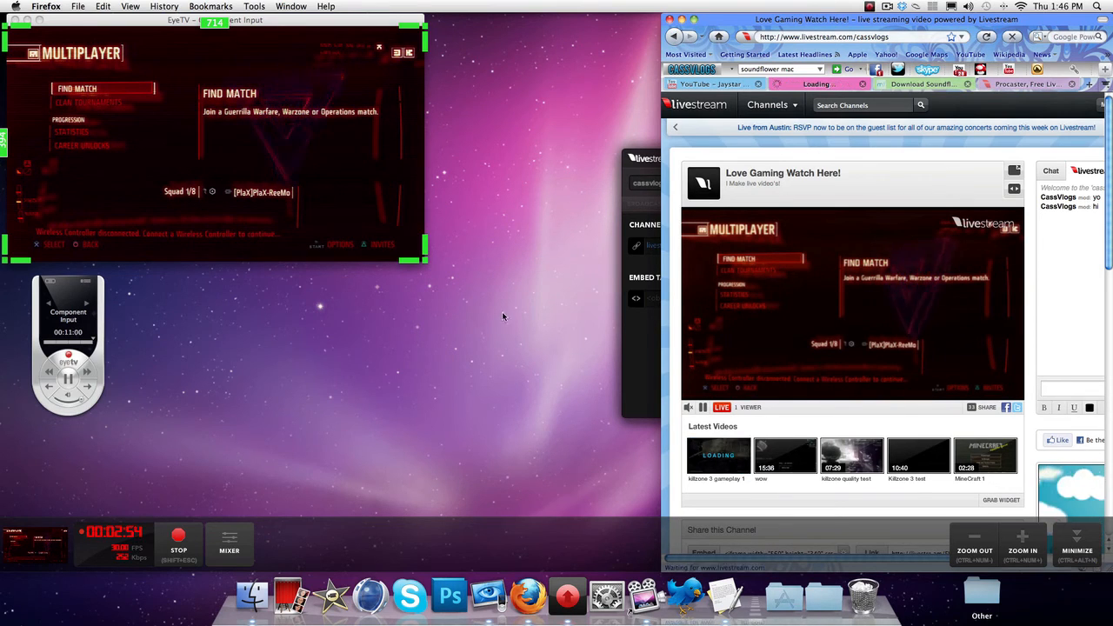
left_click(718, 456)
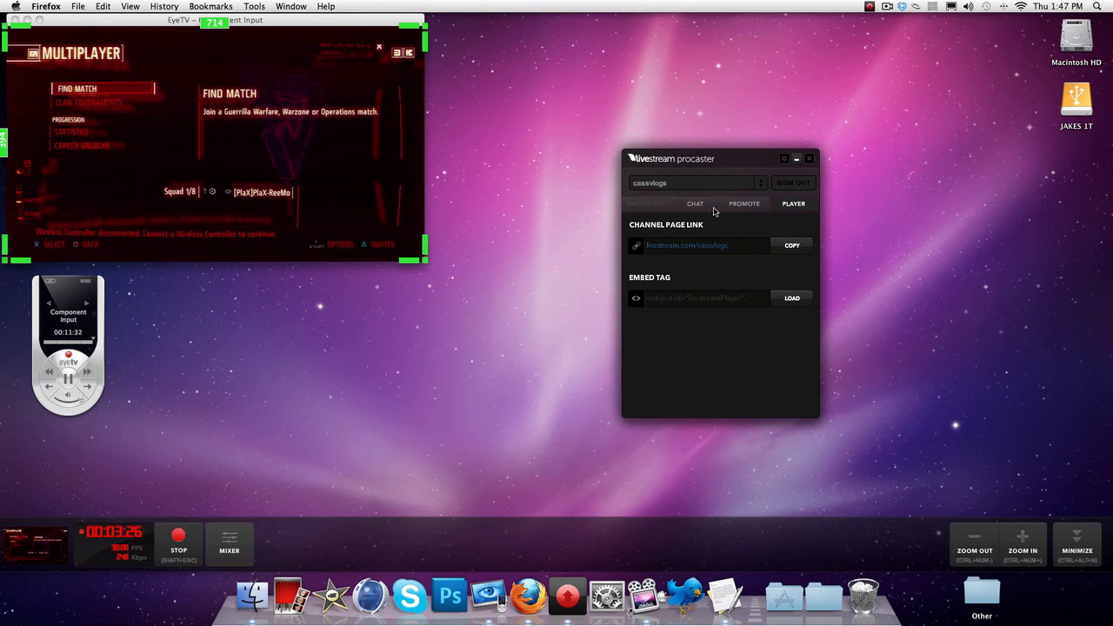
- Return to Procaster's chat room, then show the Procaster product page in Firefox
left_click(695, 204)
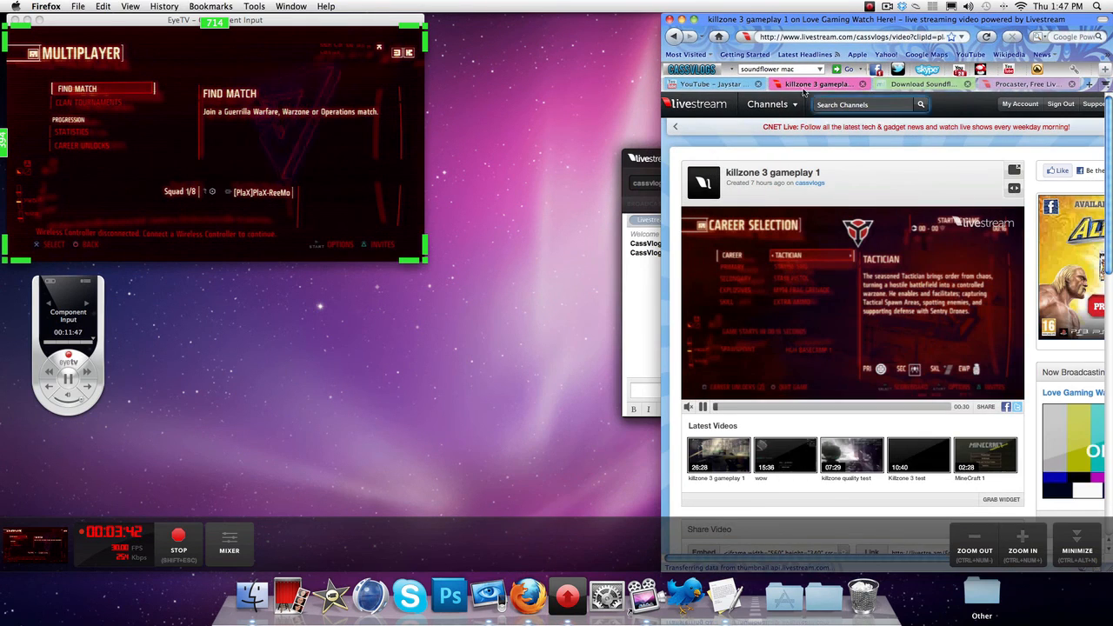
left_click(1031, 84)
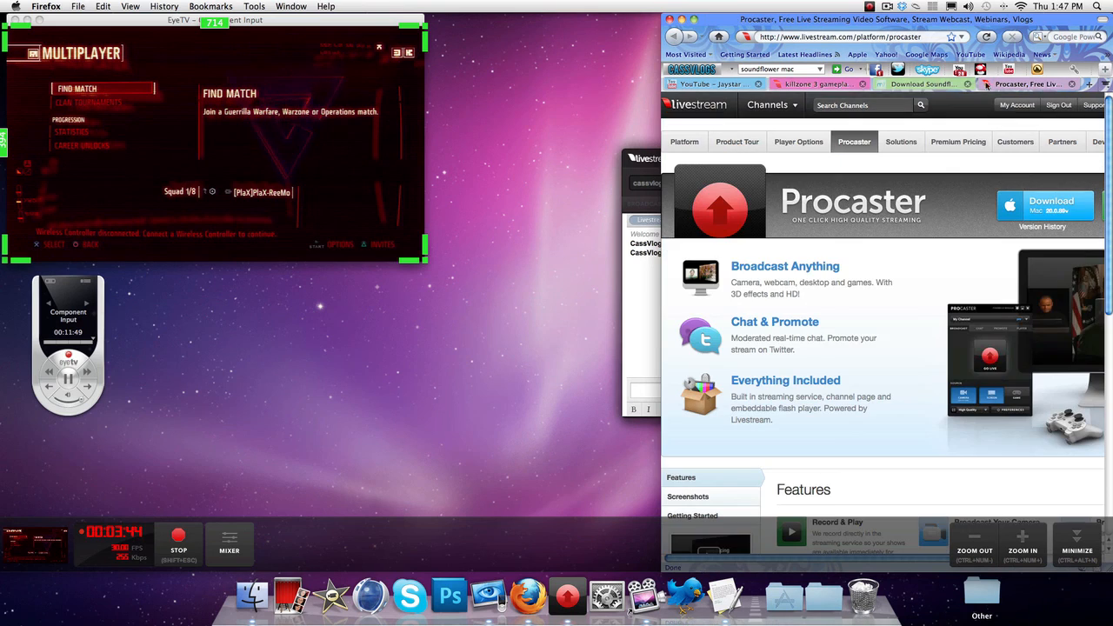